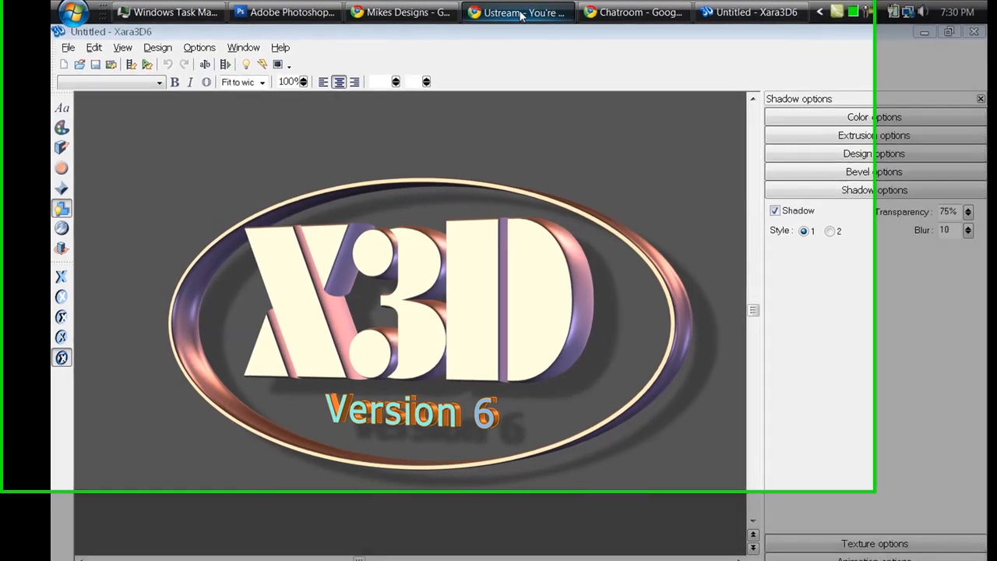
- Bring up the Ustream broadcaster window and move it slightly across the screen
click(518, 12)
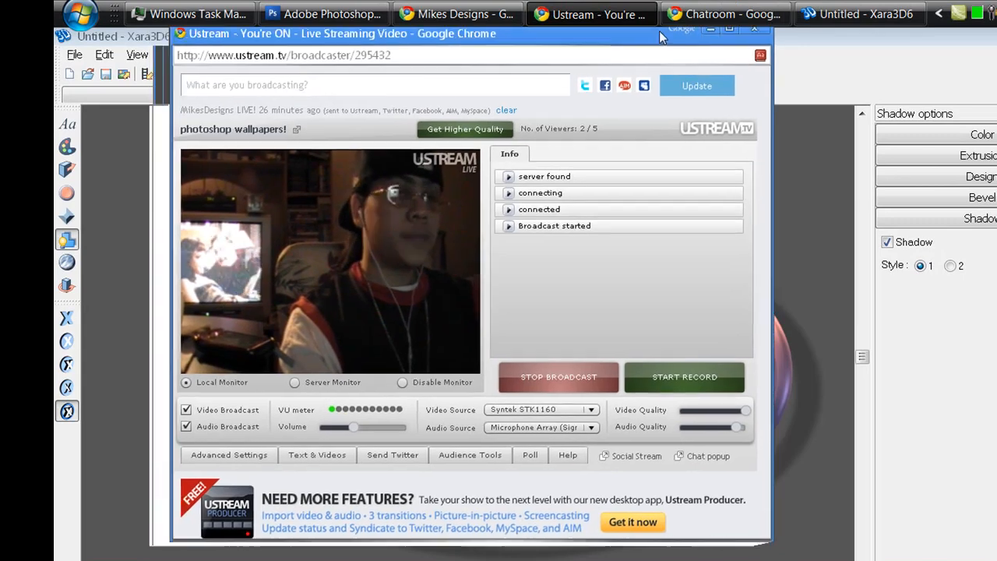
drag(662, 37, 724, 40)
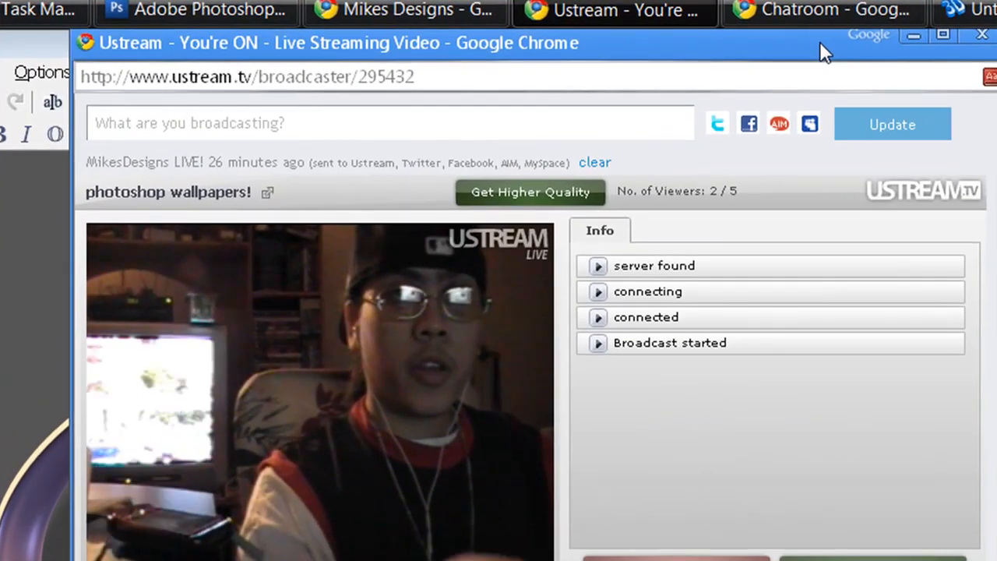
mouse_move(806, 64)
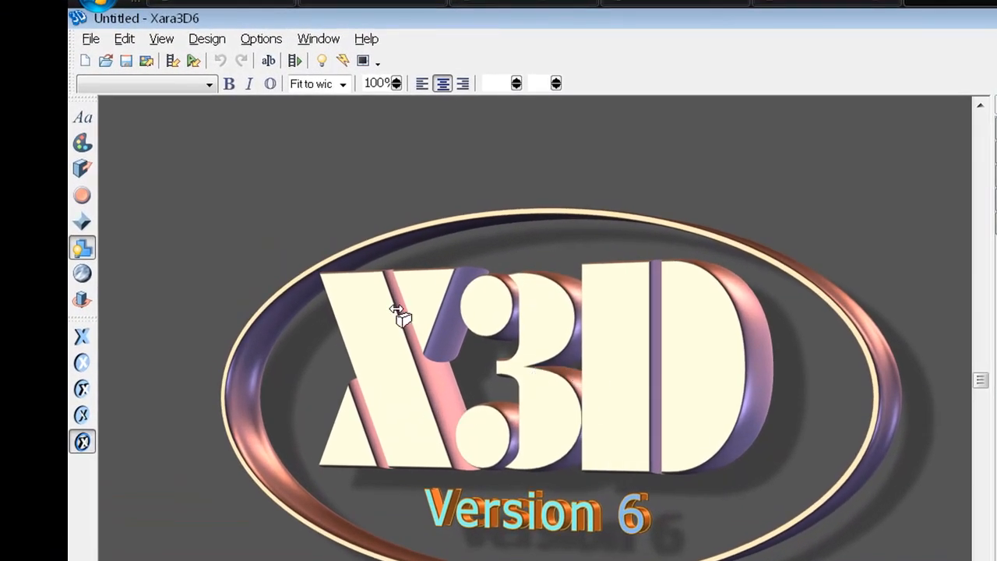
mouse_move(580, 339)
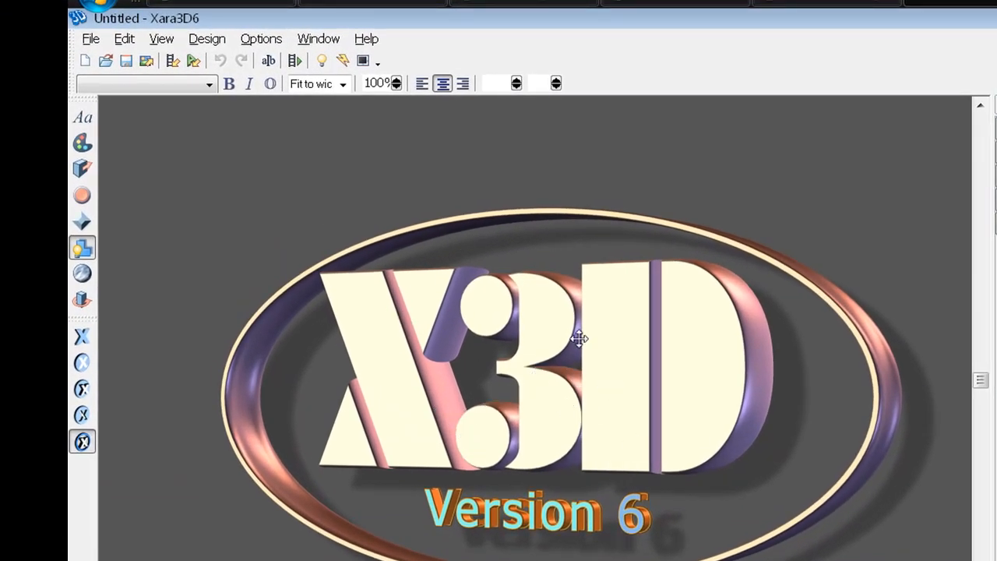
mouse_move(82, 117)
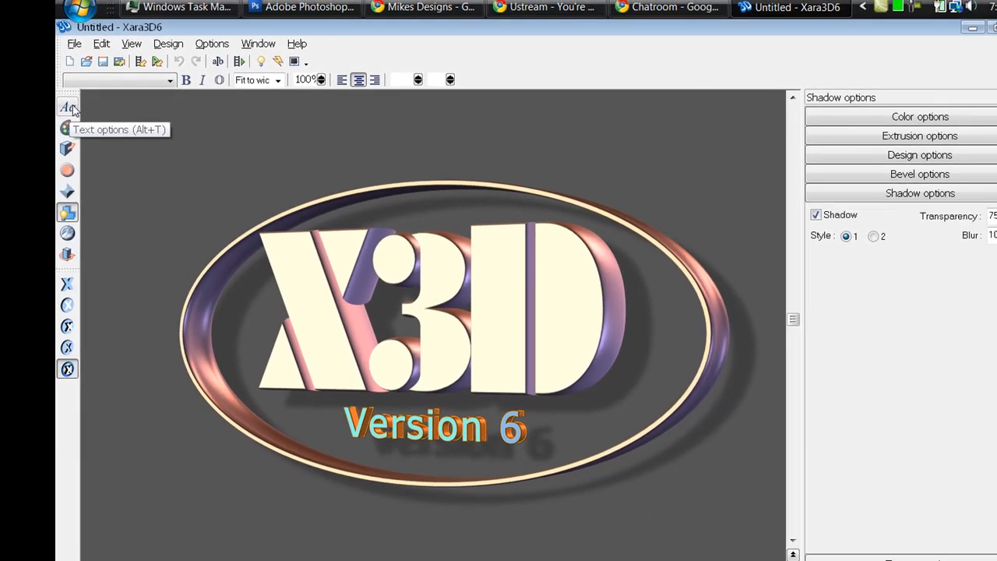
- Open Text options and browse fonts, trying Detente, to reach Eras Demi ITC for 'Mike'
click(67, 107)
text(MIKE)
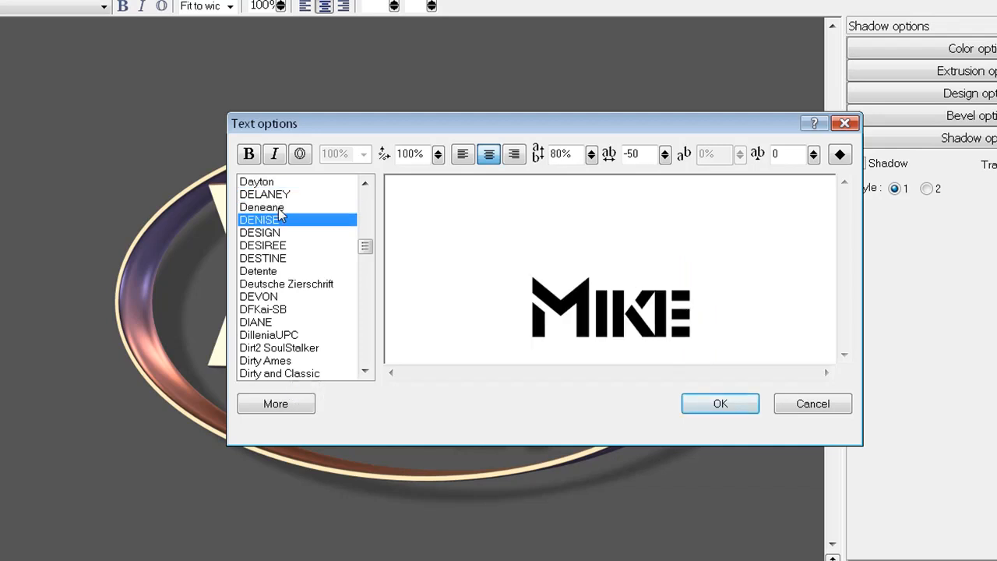
click(258, 270)
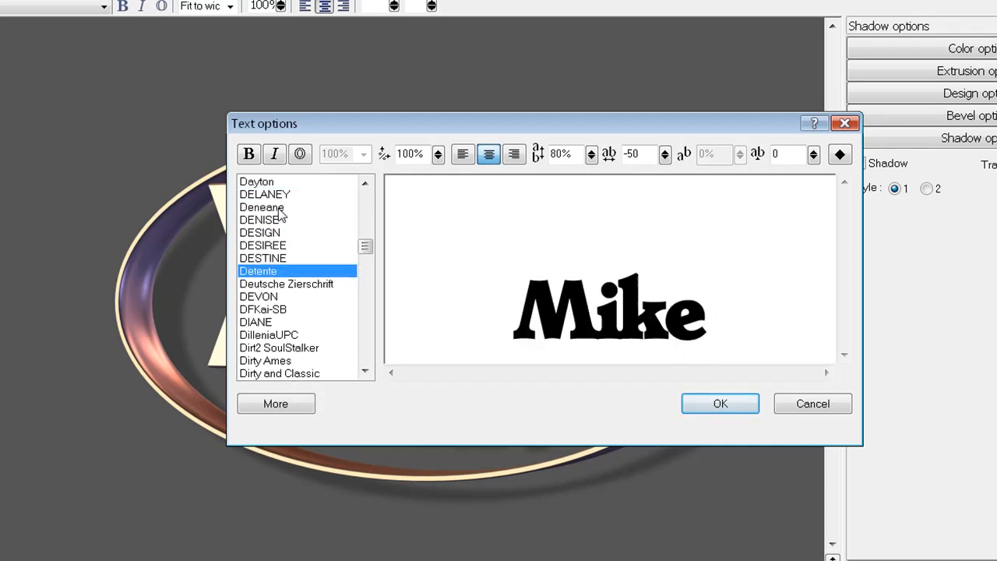
click(255, 321)
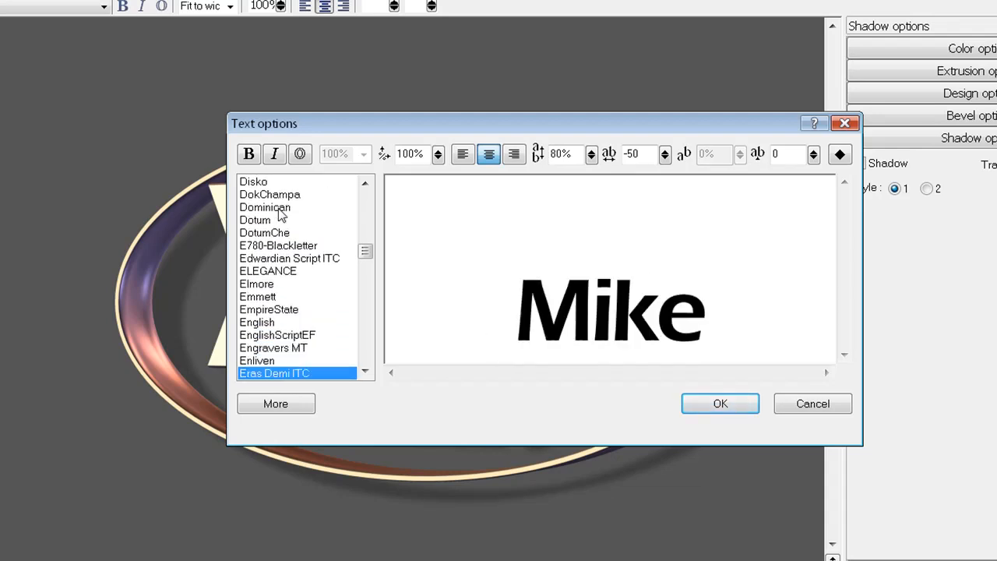
scroll(down, 3)
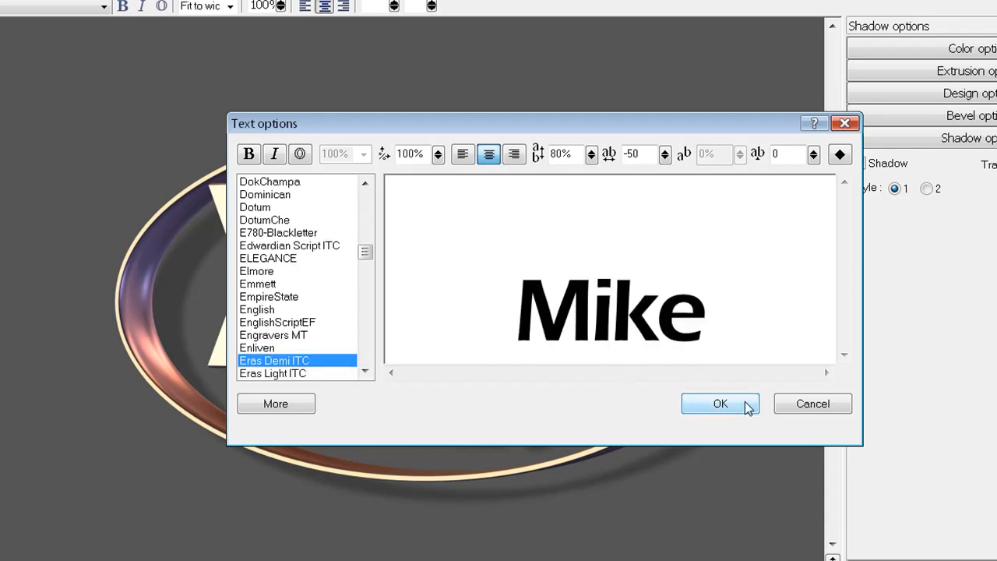
mouse_move(435, 240)
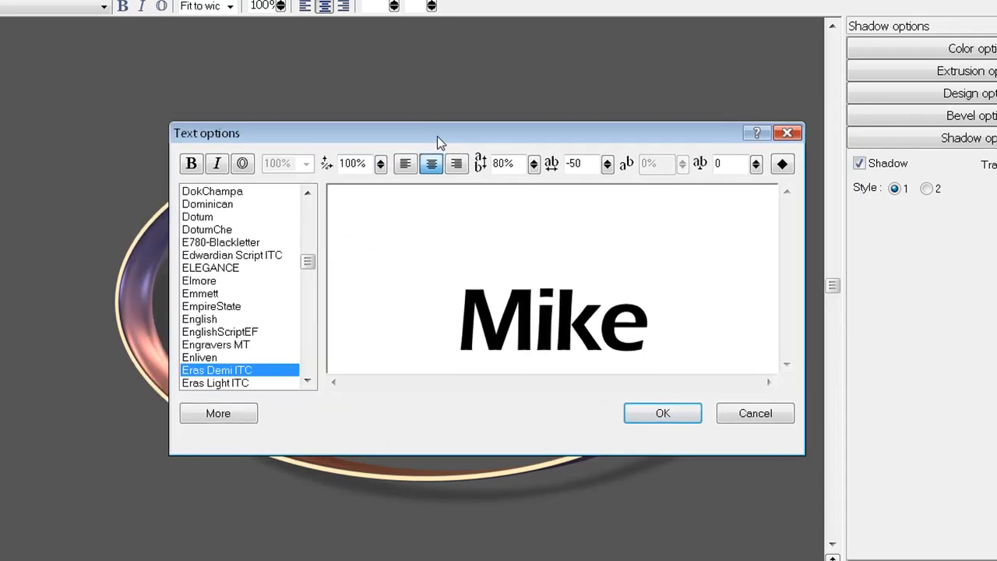
- Extend the text to 'Mikes' with 'Designs' on a second line
click(650, 319)
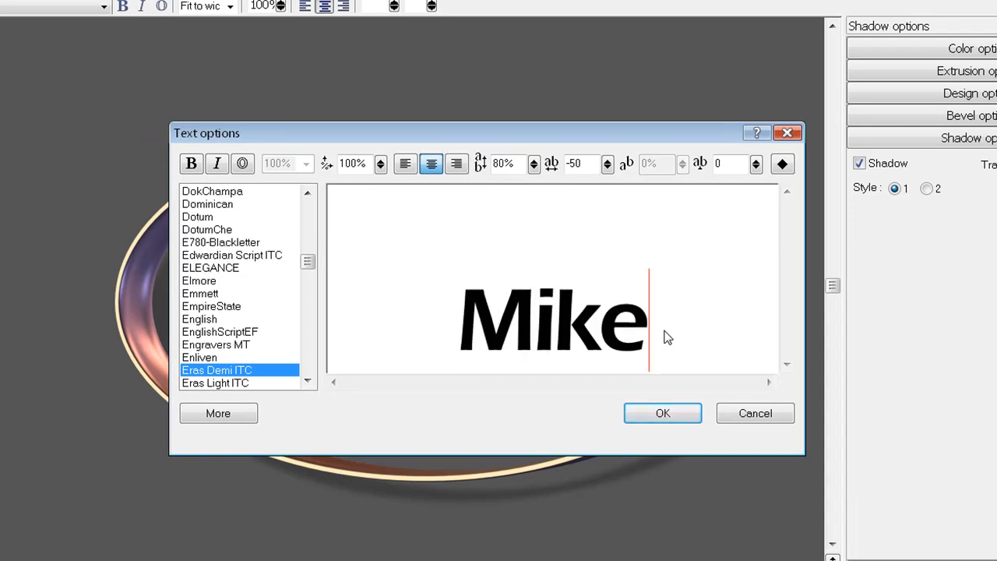
text(s)
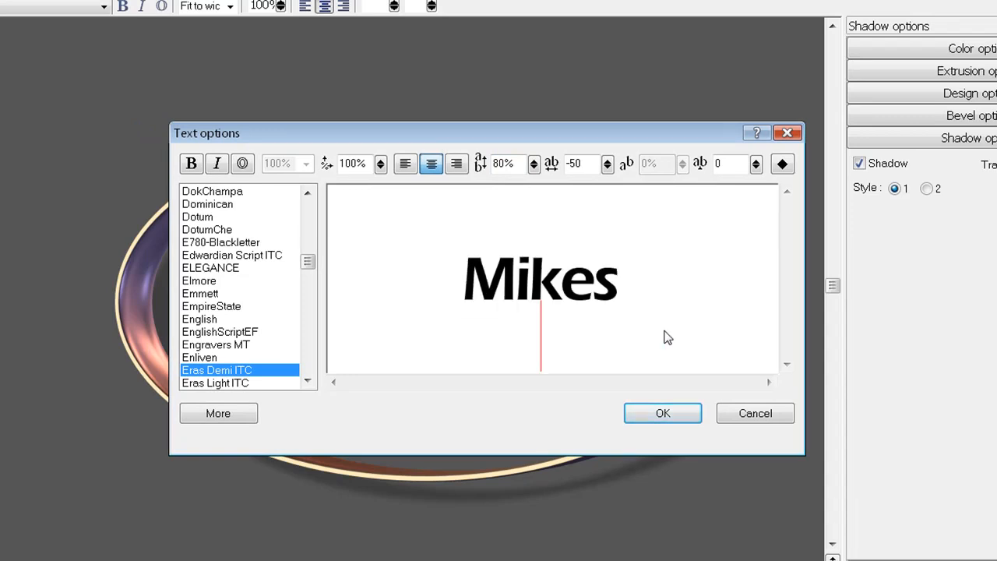
text(Designs)
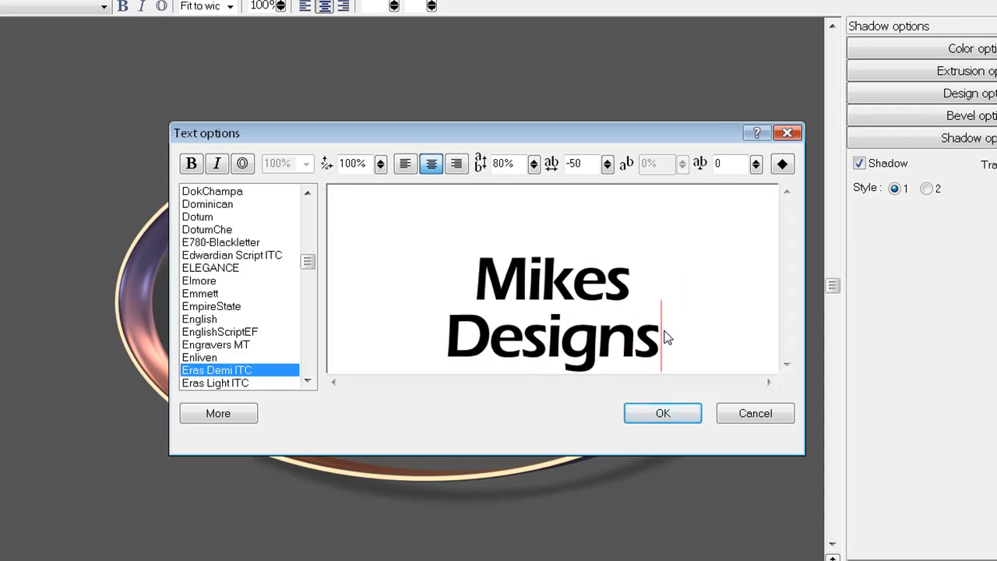
mouse_move(556, 196)
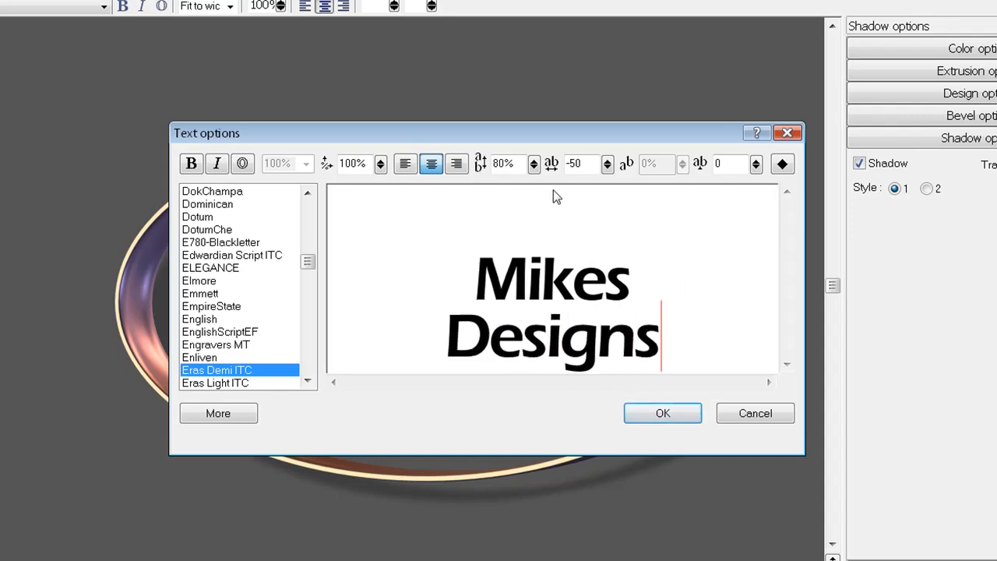
mouse_move(673, 355)
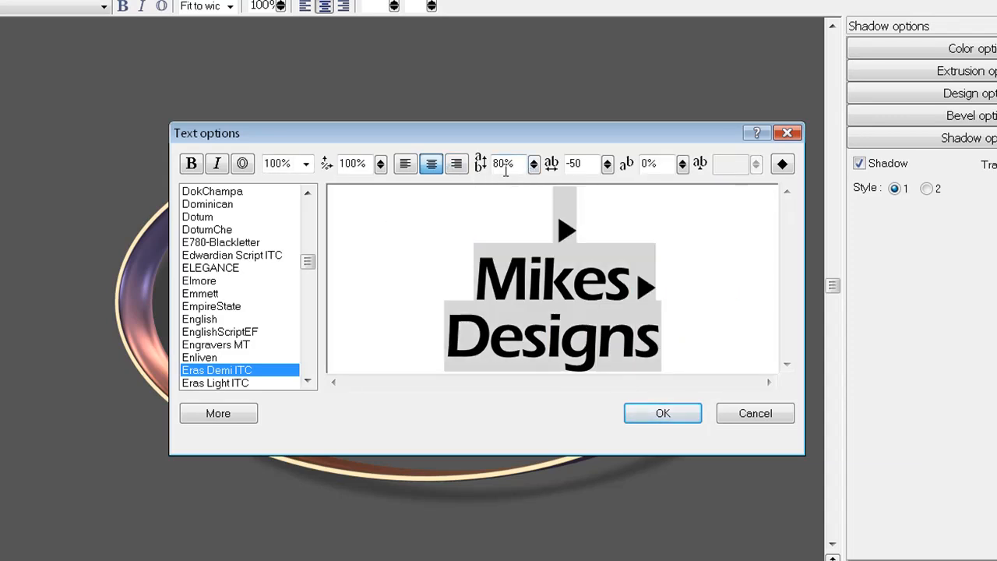
- Reduce line spacing to 69% and set letter spacing to -49
click(534, 164)
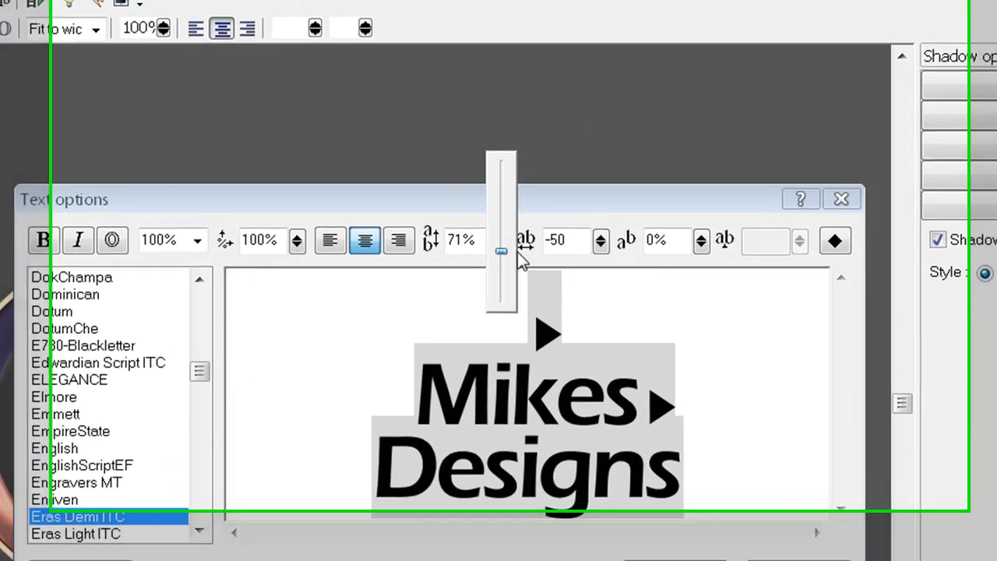
drag(501, 249, 489, 303)
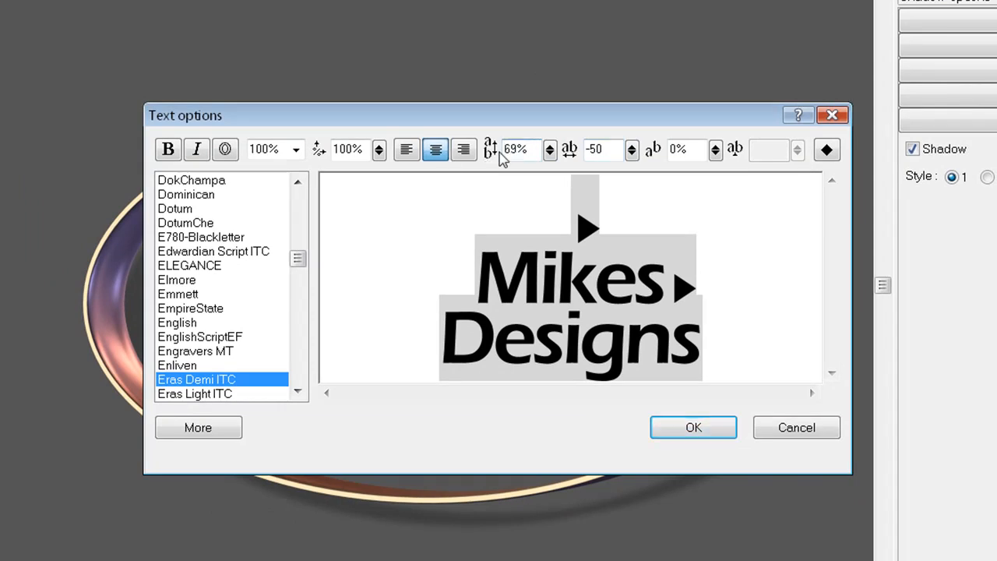
click(550, 149)
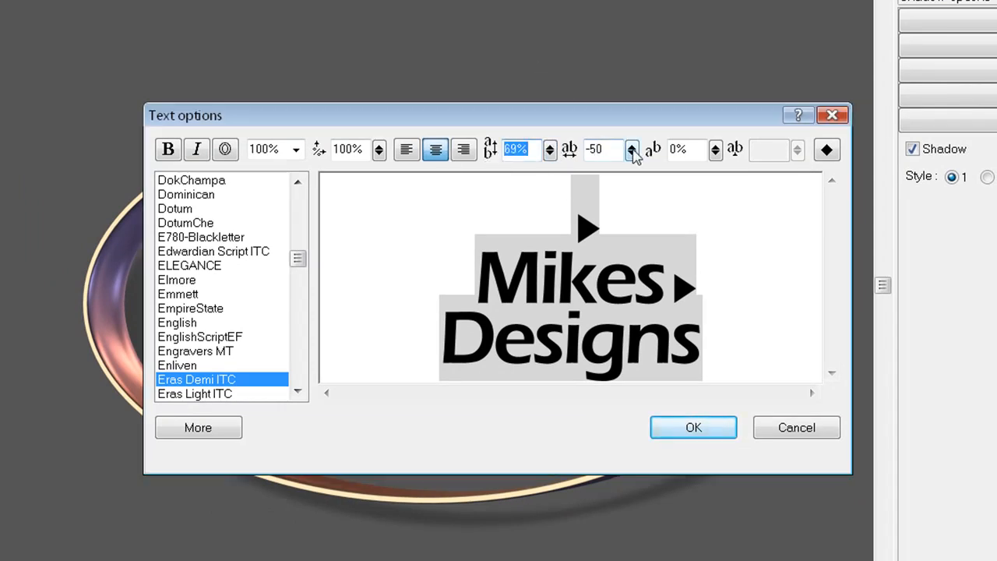
click(632, 149)
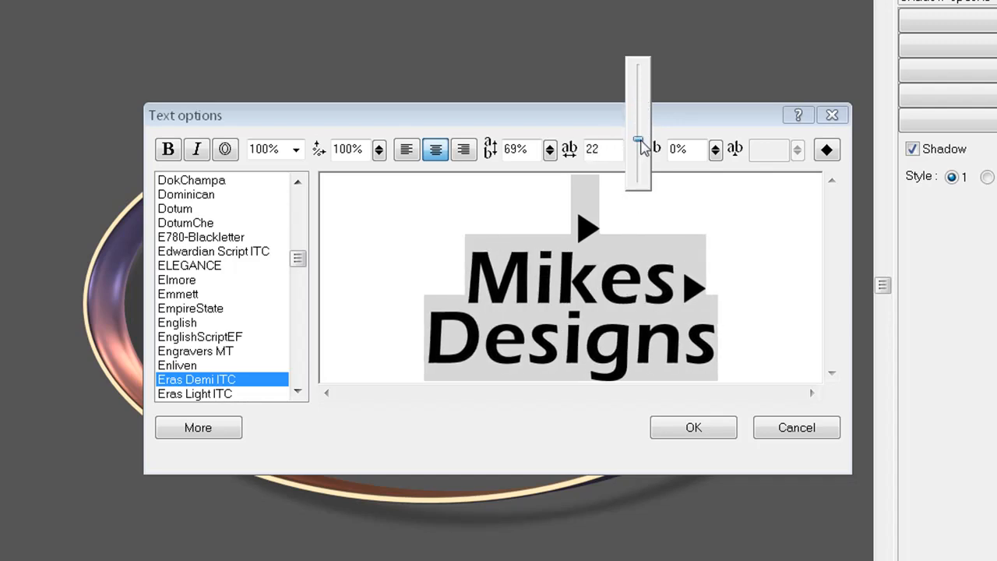
click(637, 154)
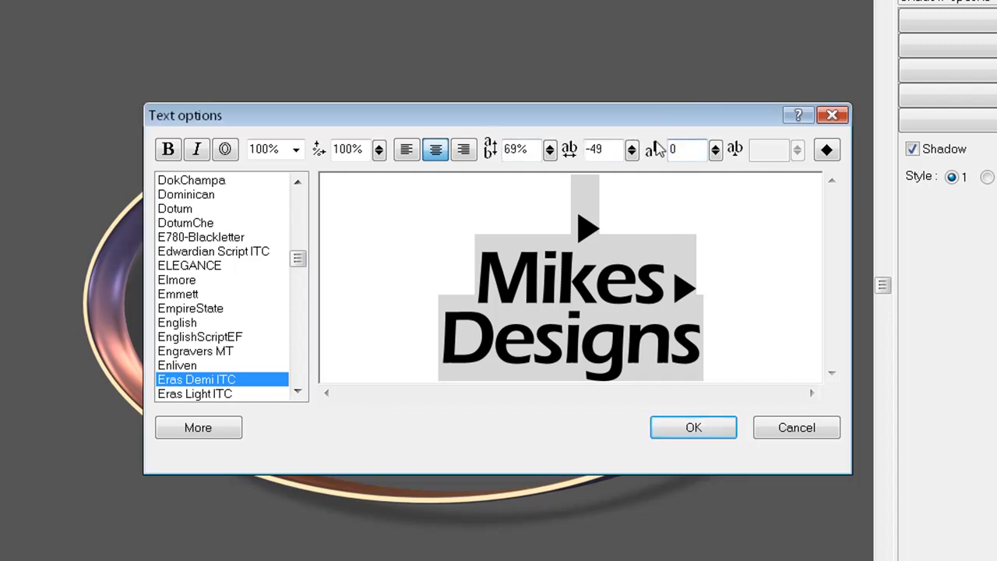
click(692, 427)
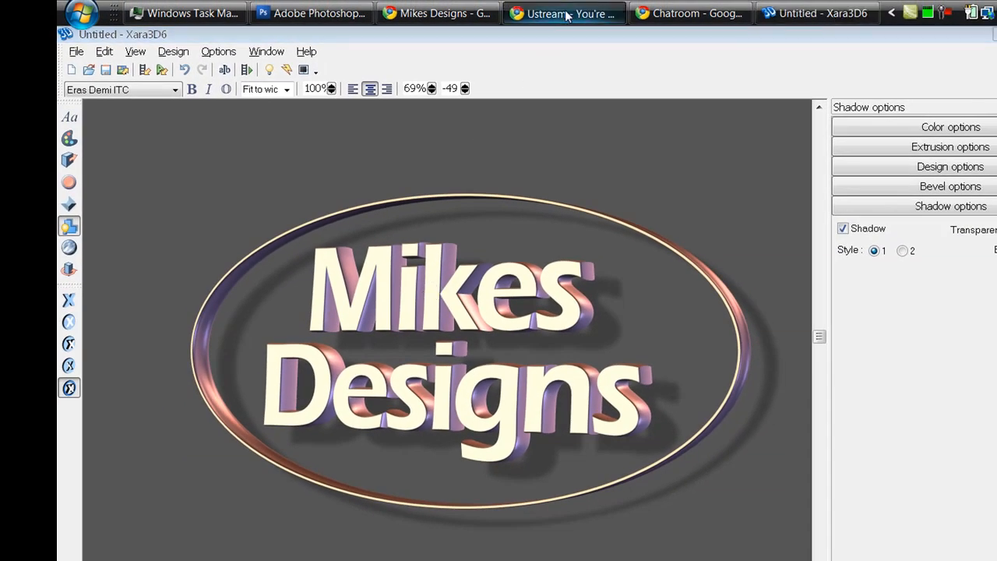
click(563, 14)
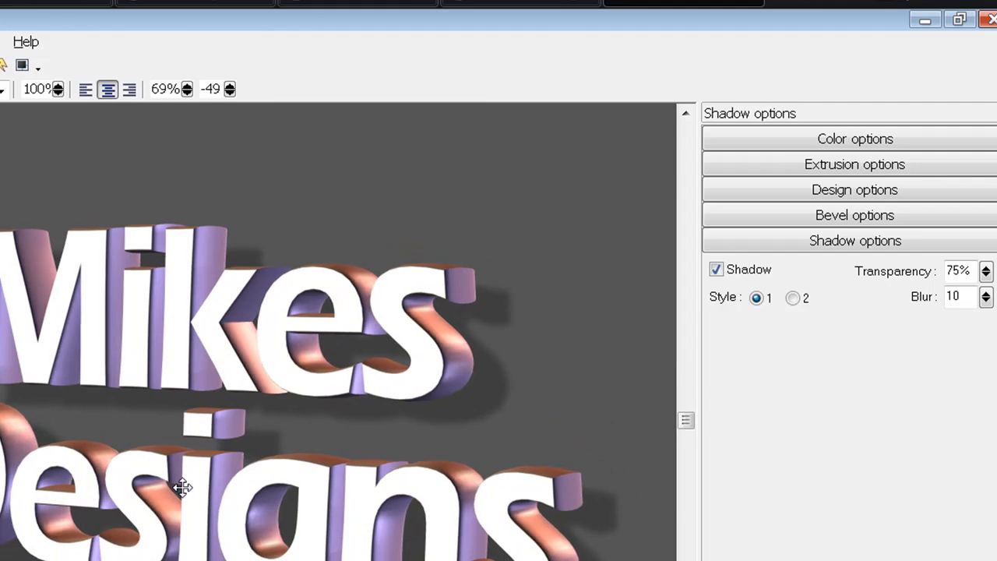
mouse_move(824, 280)
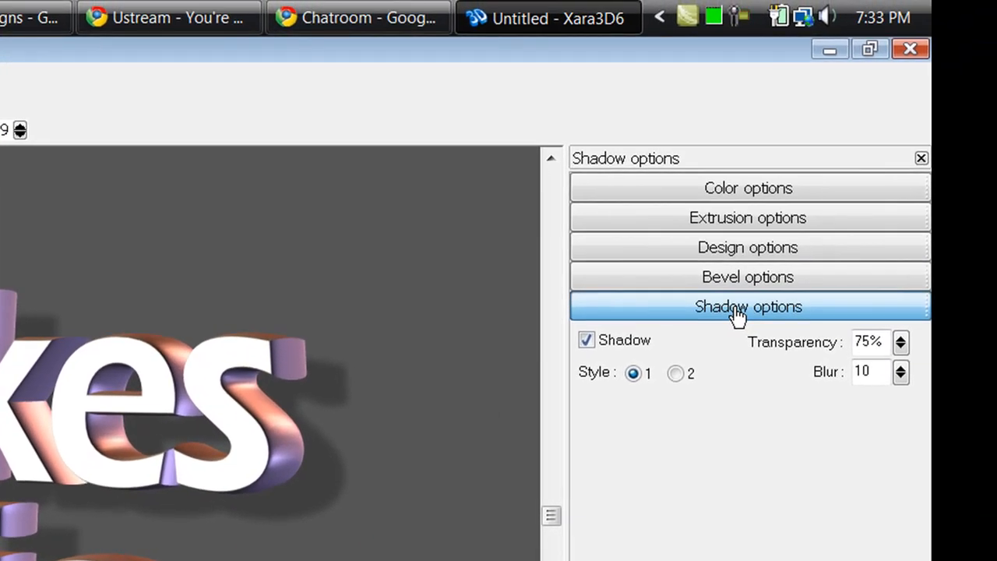
- Load the colourful smoke image 76025 as the text-face texture
click(586, 340)
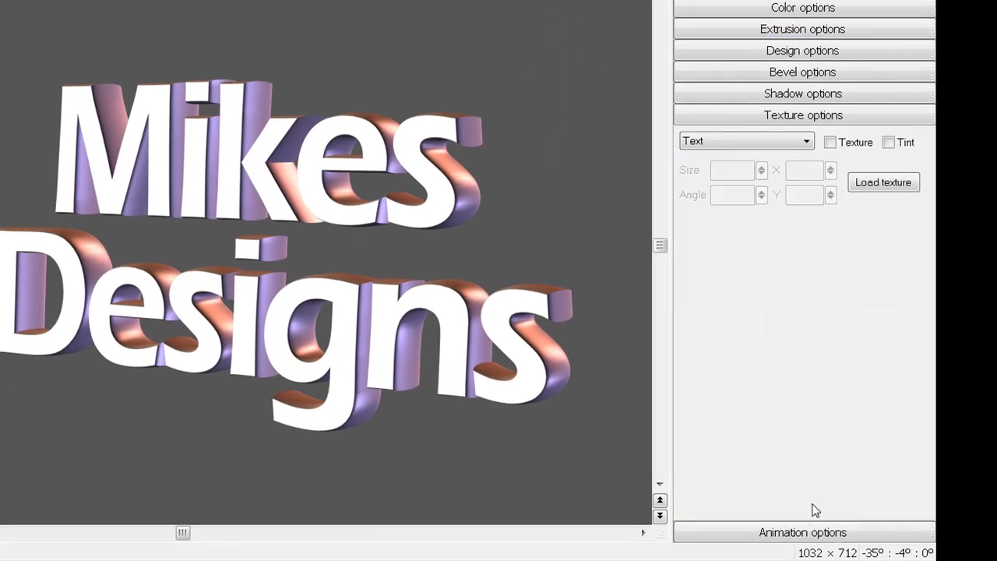
click(806, 141)
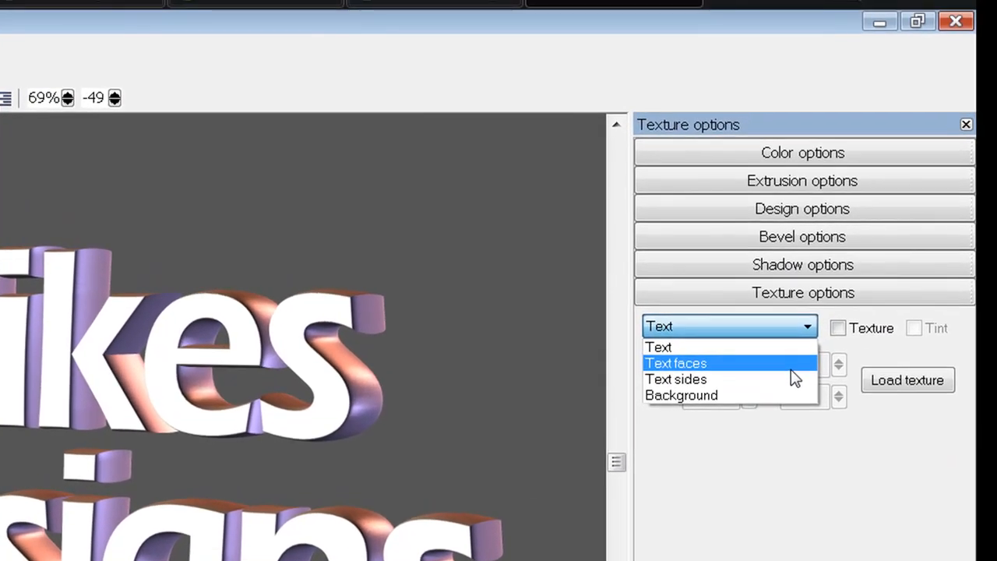
click(675, 363)
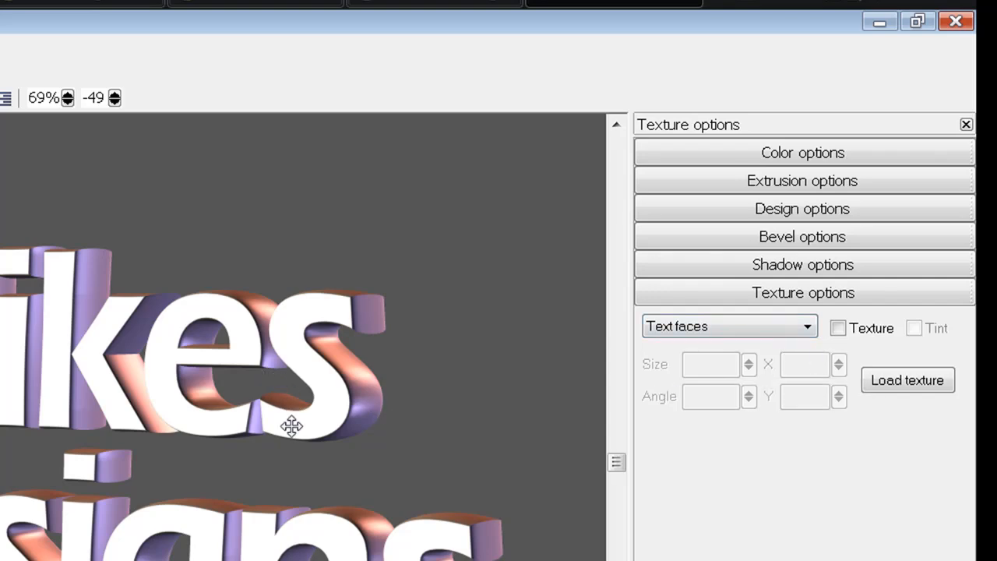
mouse_move(190, 469)
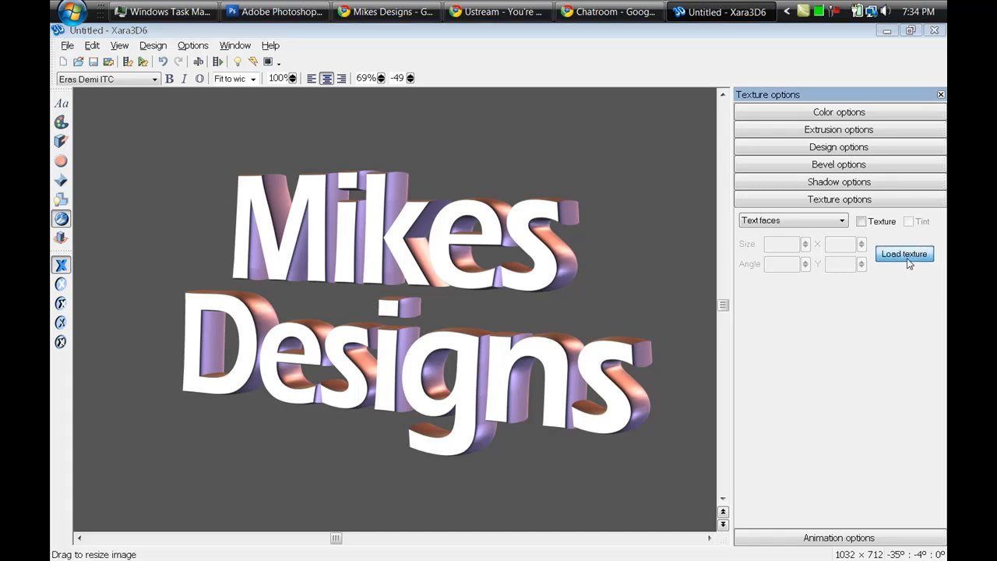
click(903, 254)
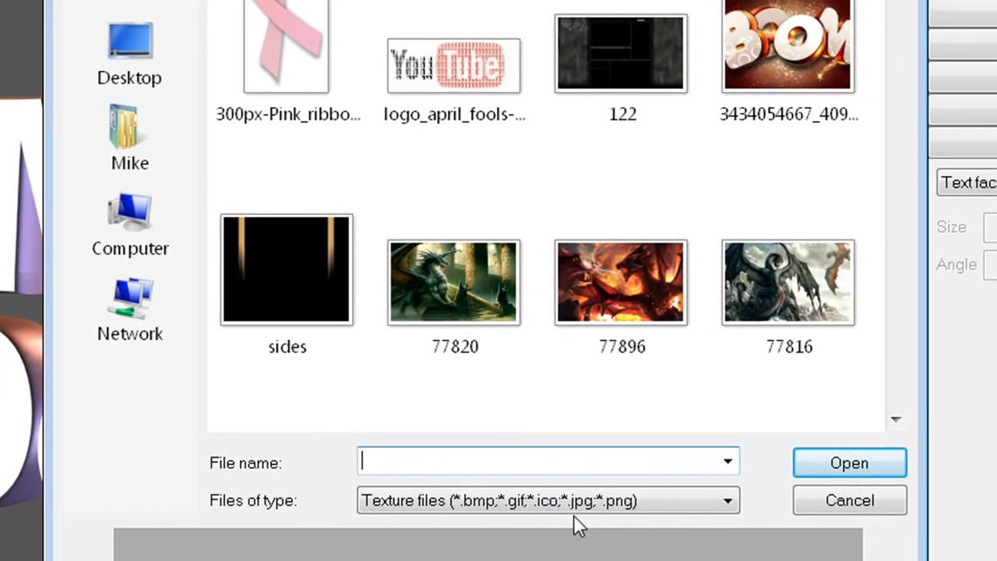
click(462, 292)
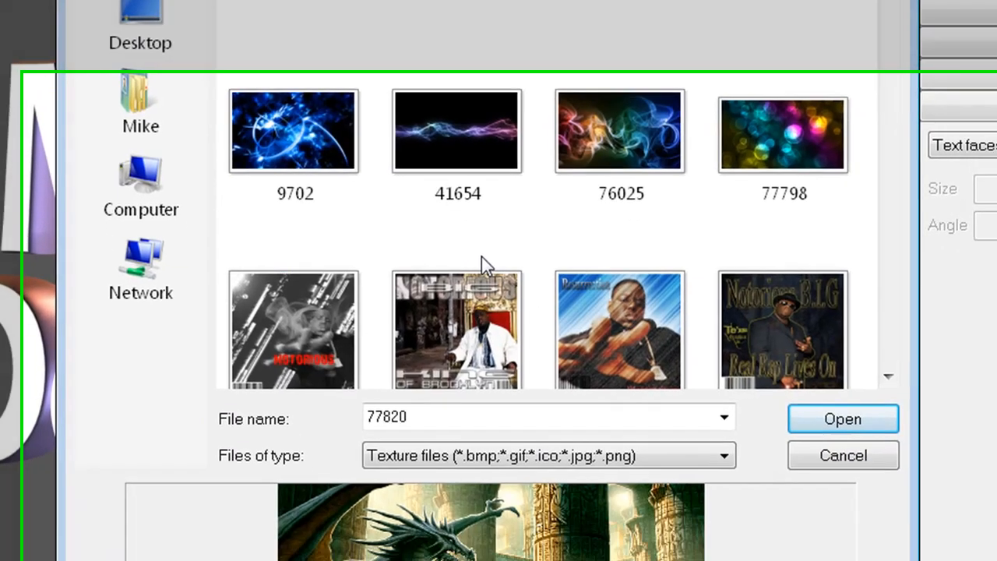
click(620, 130)
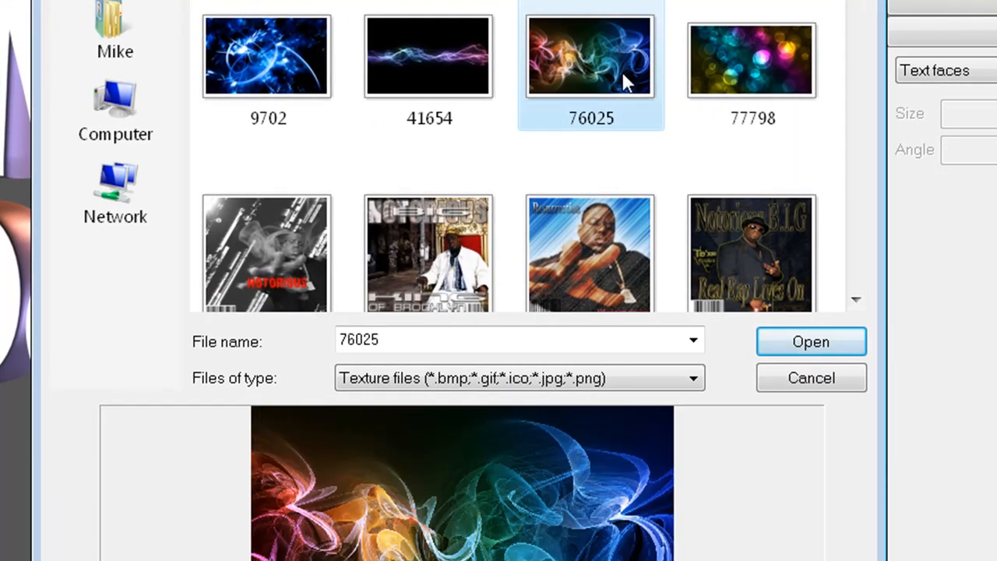
mouse_move(557, 517)
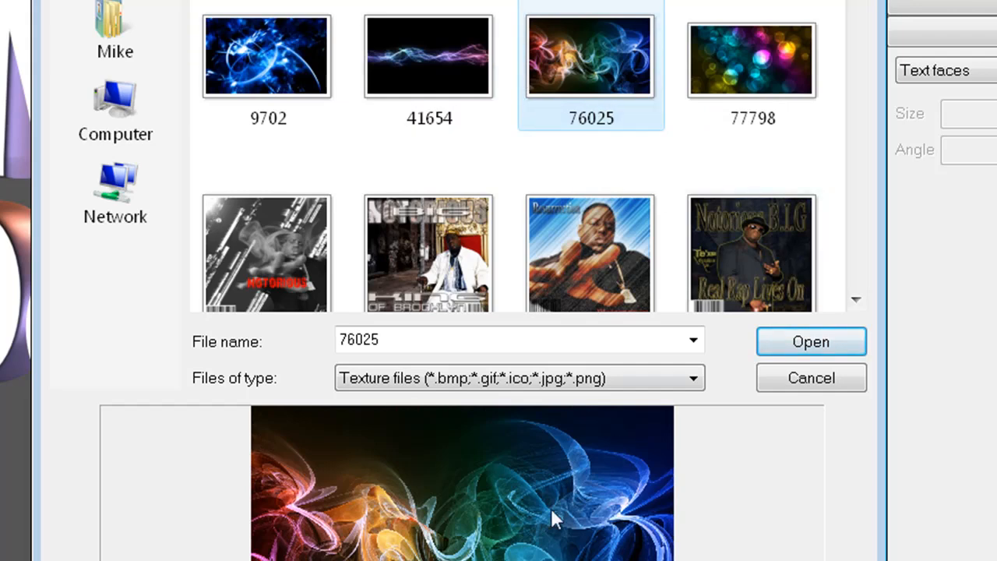
click(809, 341)
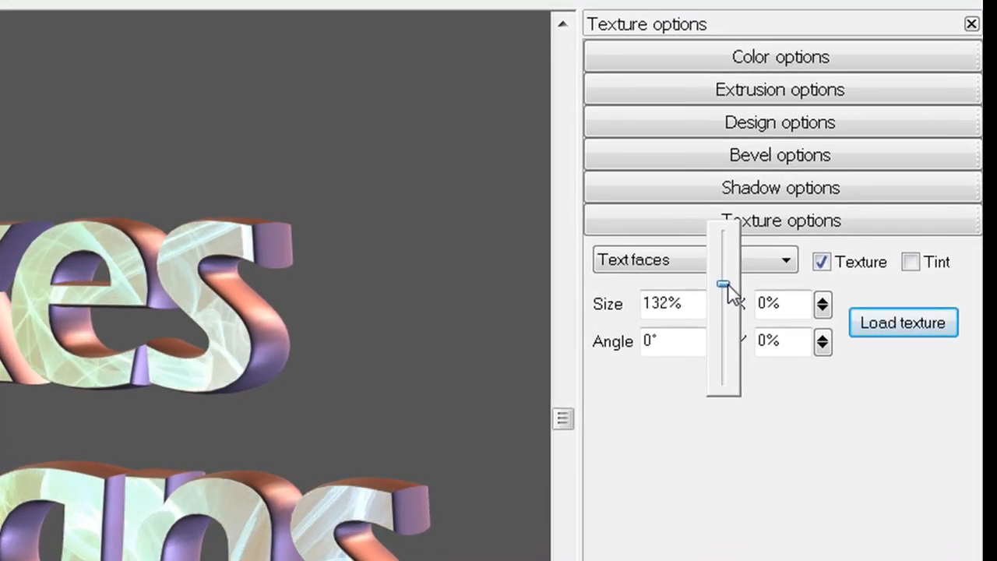
- Set the face texture size to 181.5% and X offset to 8.3%
drag(721, 284, 721, 330)
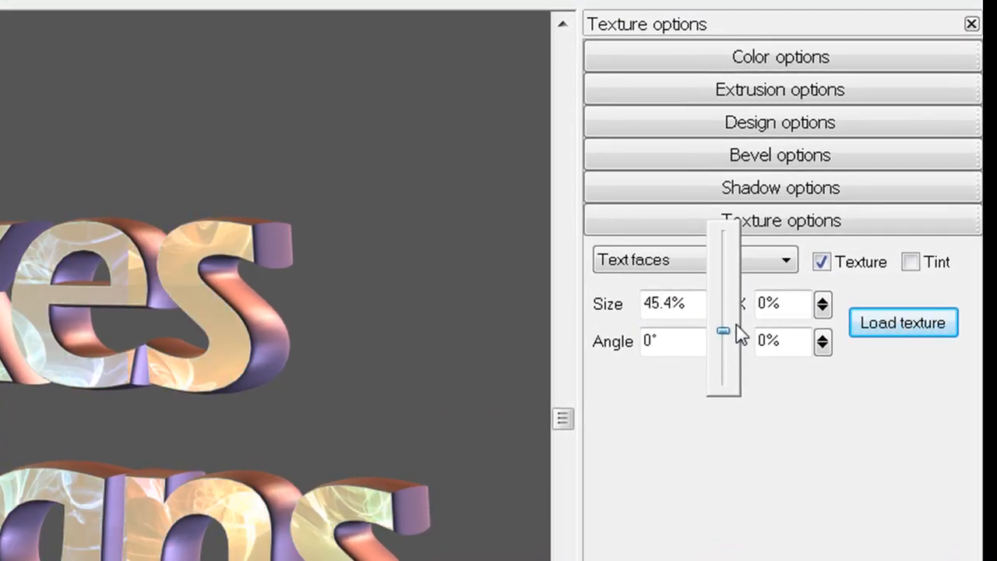
drag(723, 329, 723, 275)
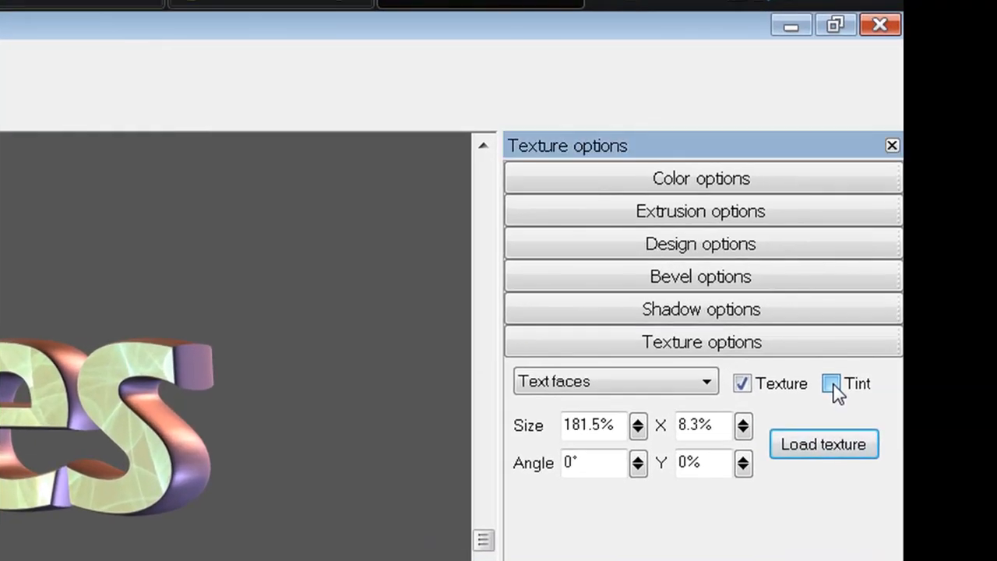
click(830, 382)
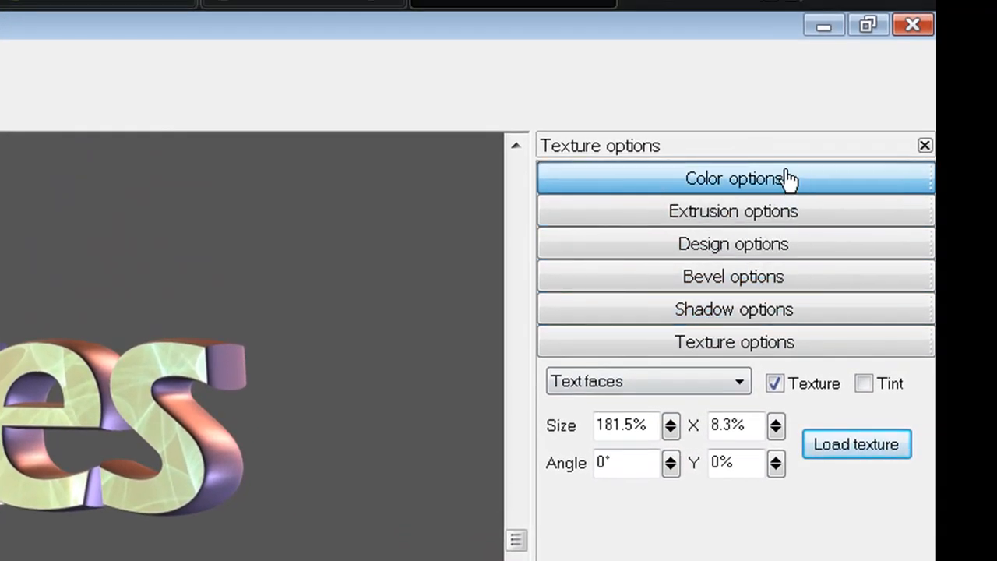
- Load the pink striped image from Downloads as the whole text's texture
click(732, 178)
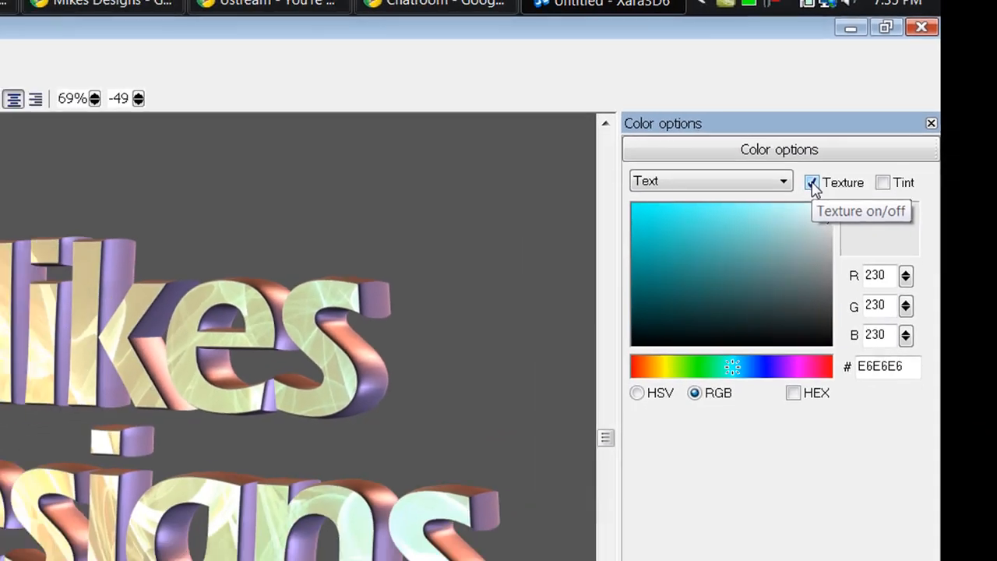
click(812, 182)
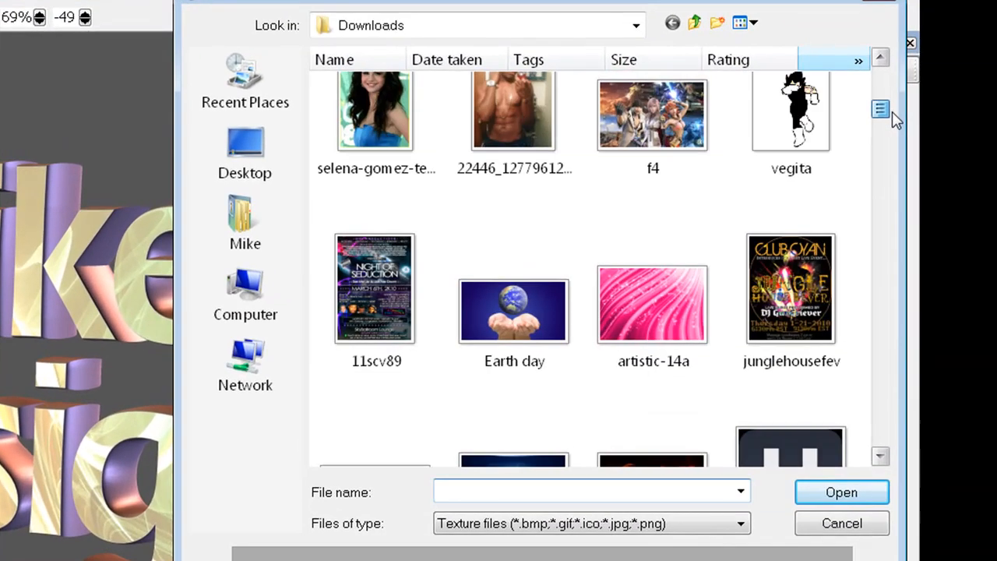
click(653, 303)
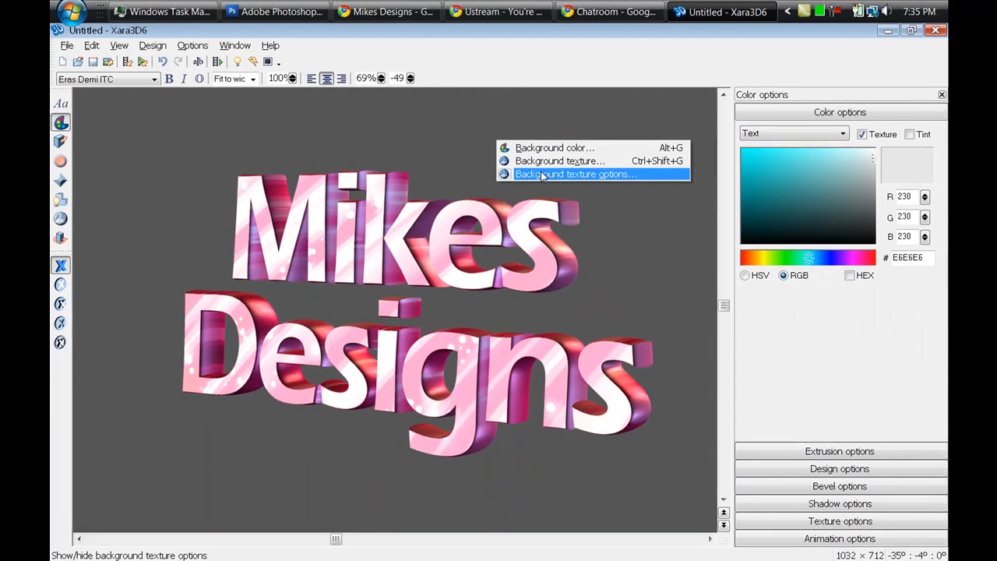
- Set the purple light-streak image 41654 from Downloads as the background, after previewing 77896
click(575, 173)
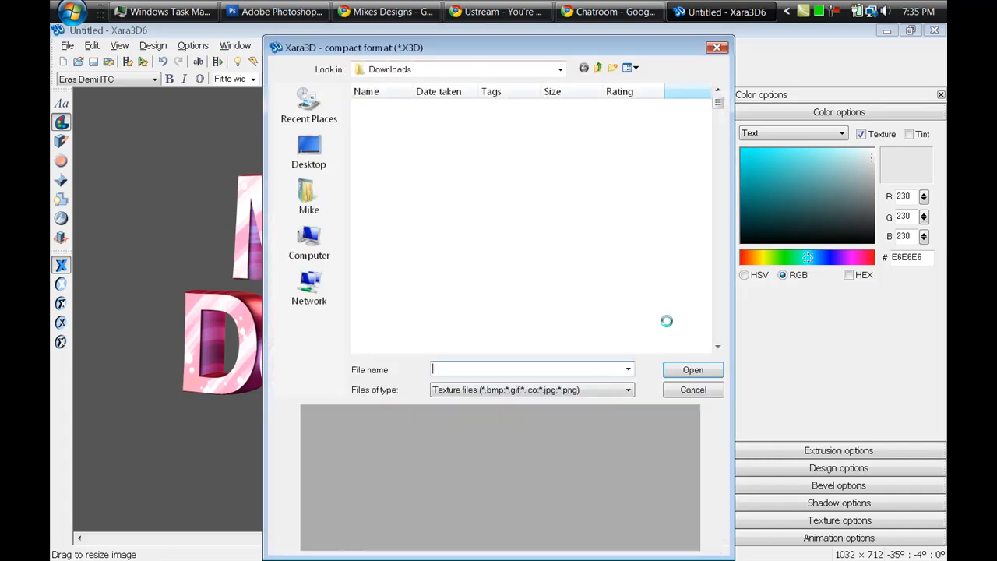
click(571, 148)
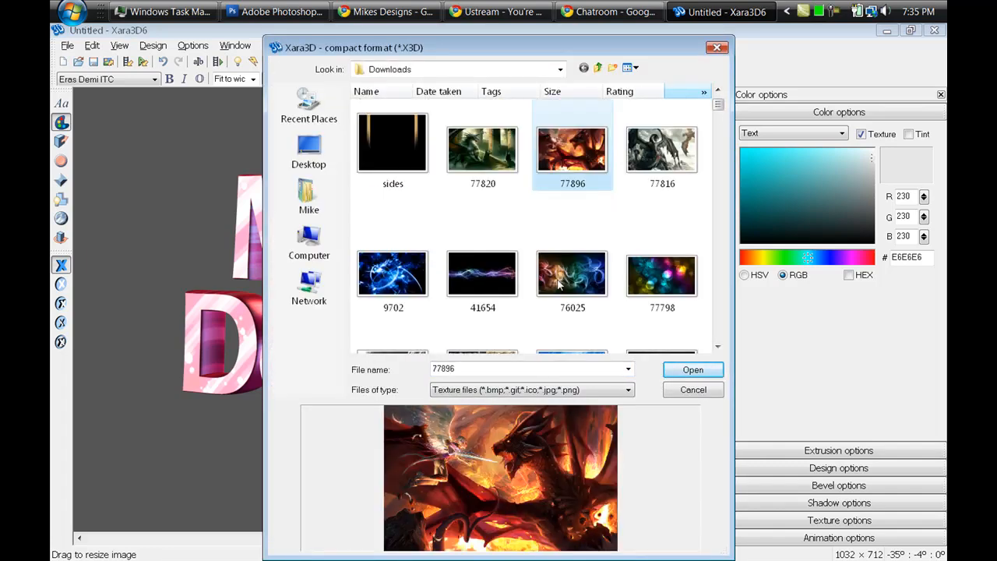
scroll(up, 3)
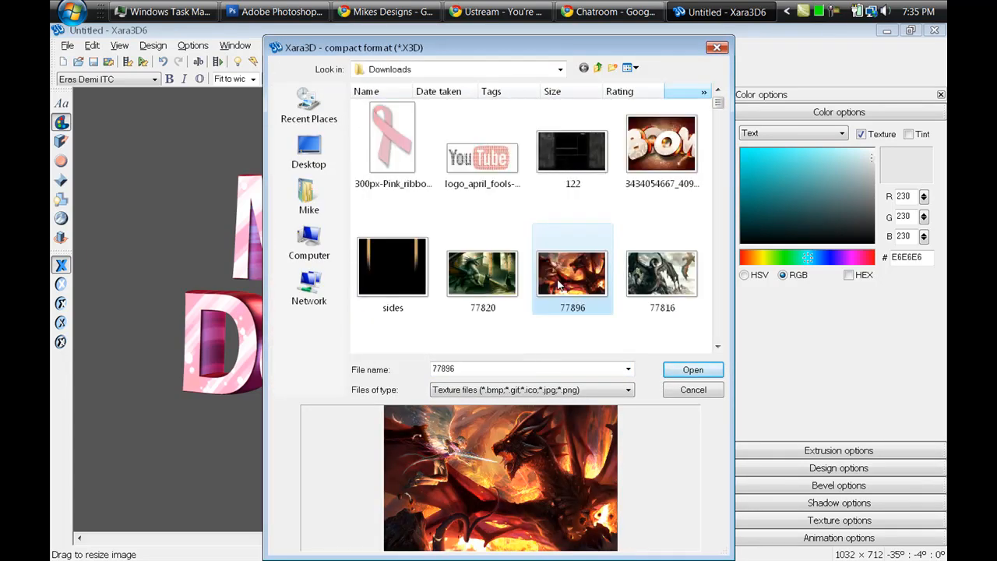
click(482, 212)
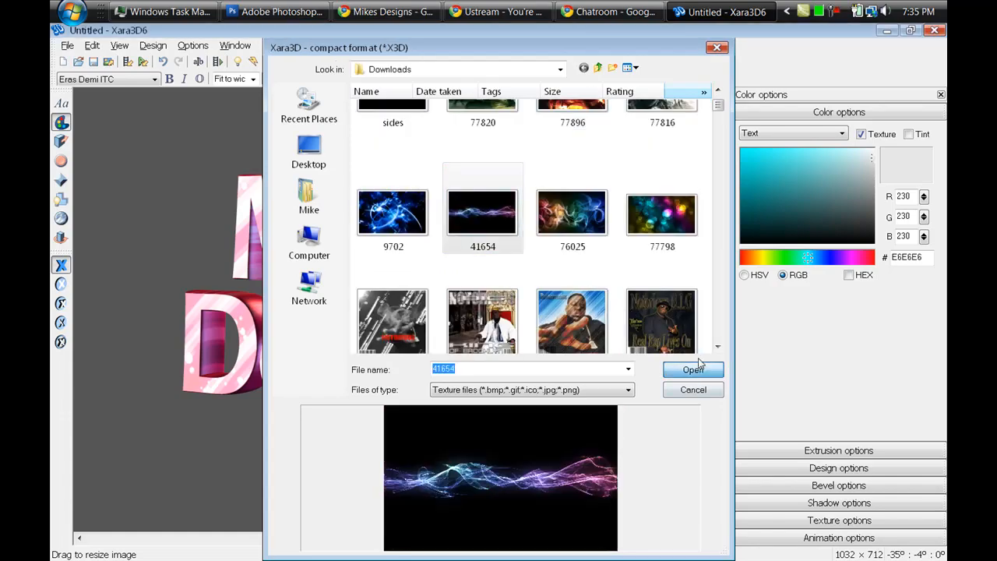
click(692, 369)
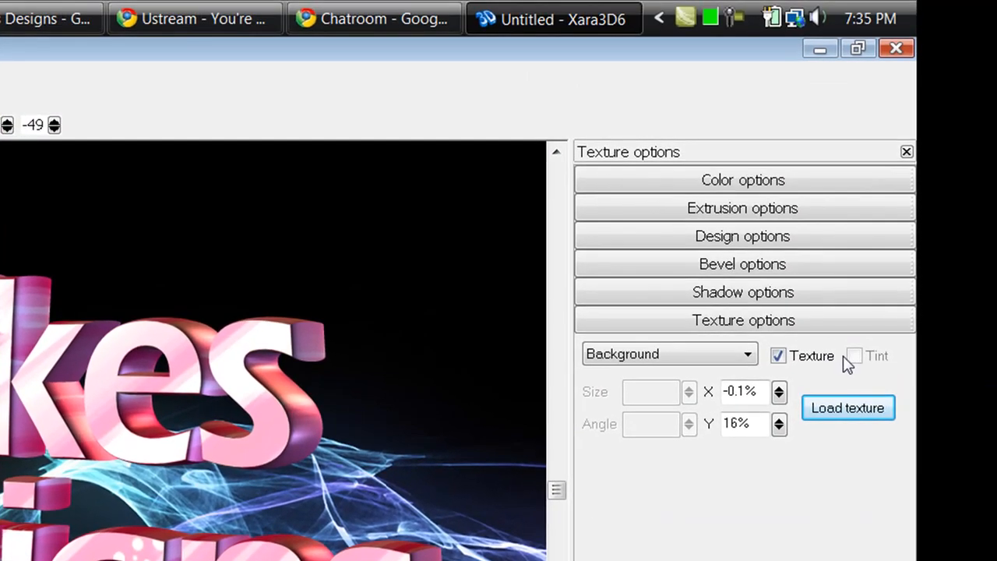
click(742, 180)
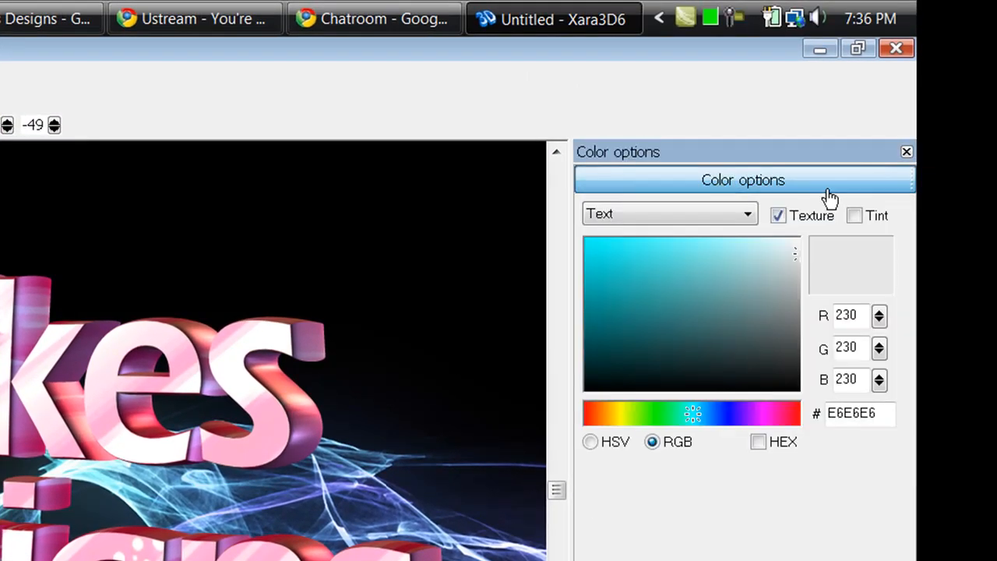
- Colour the text sides bright blue 00CBFF, then re-enable their texture
click(777, 216)
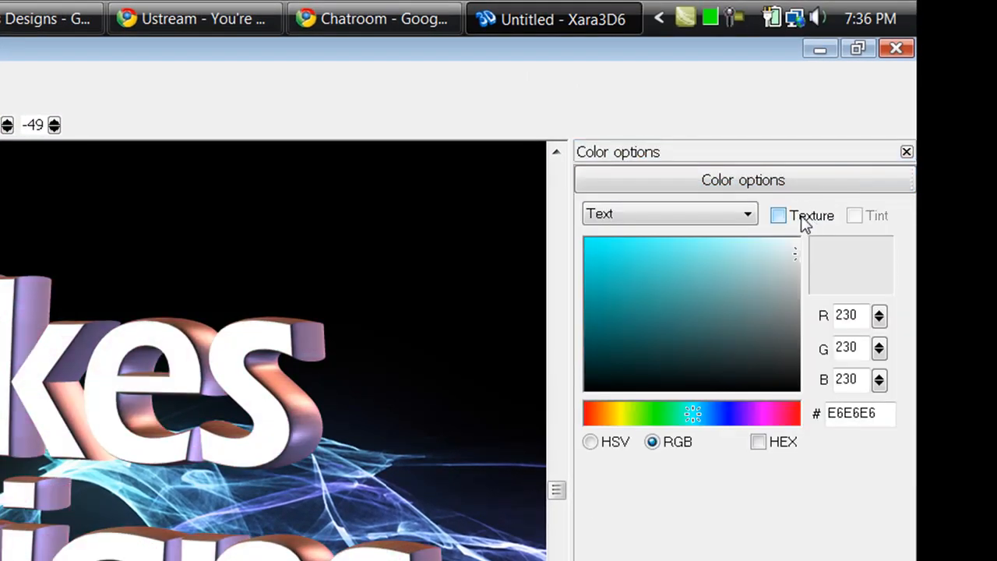
click(777, 216)
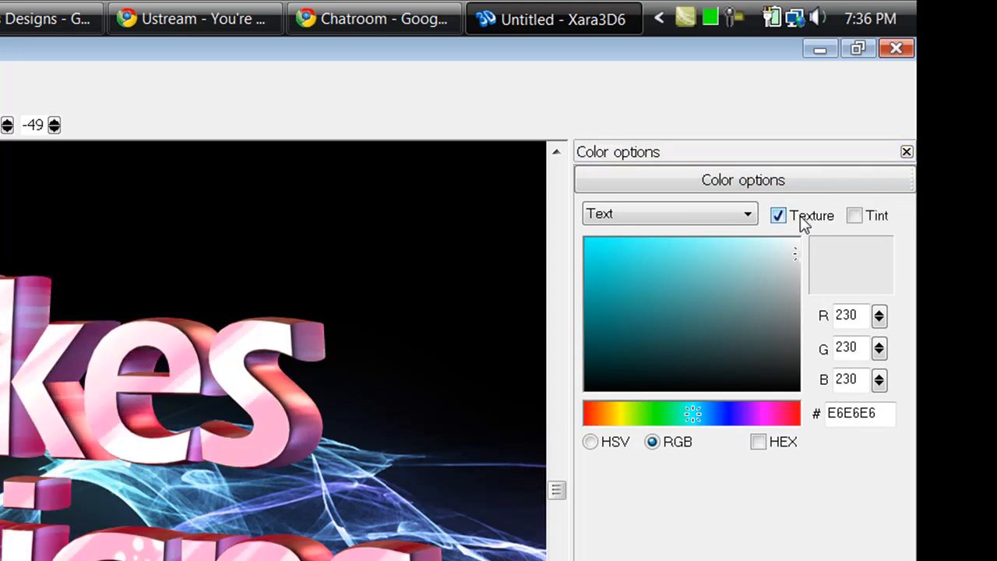
click(777, 215)
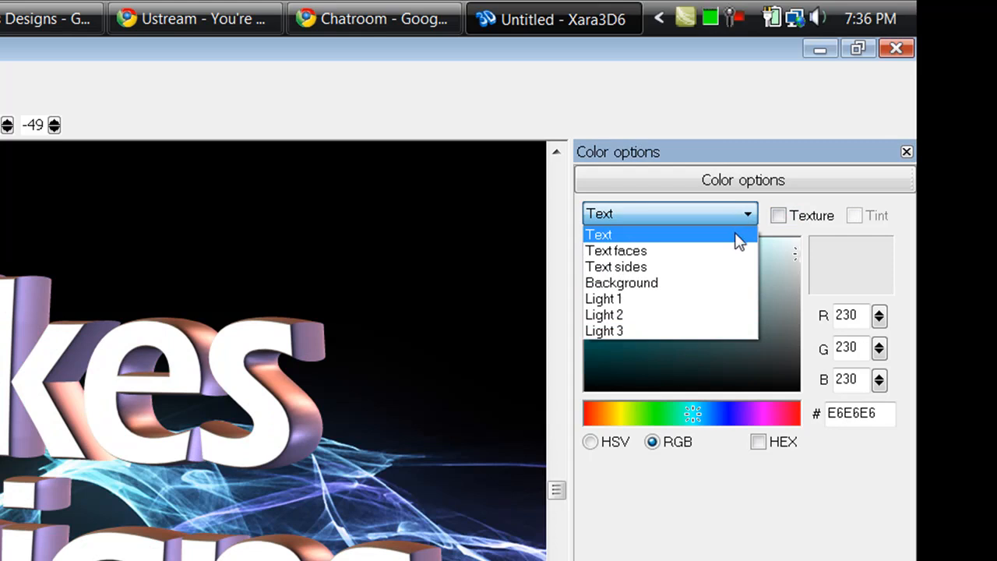
mouse_move(729, 282)
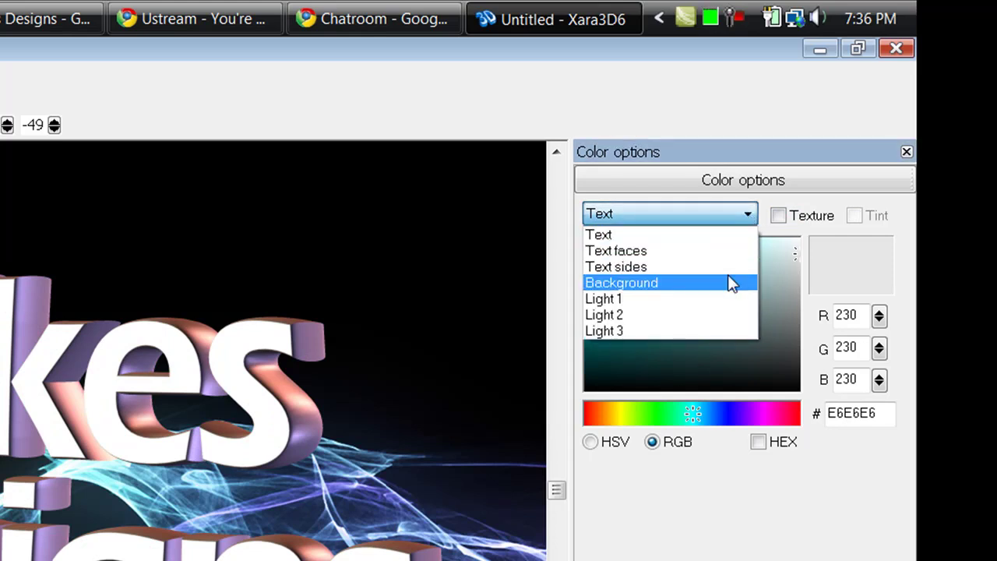
mouse_move(736, 254)
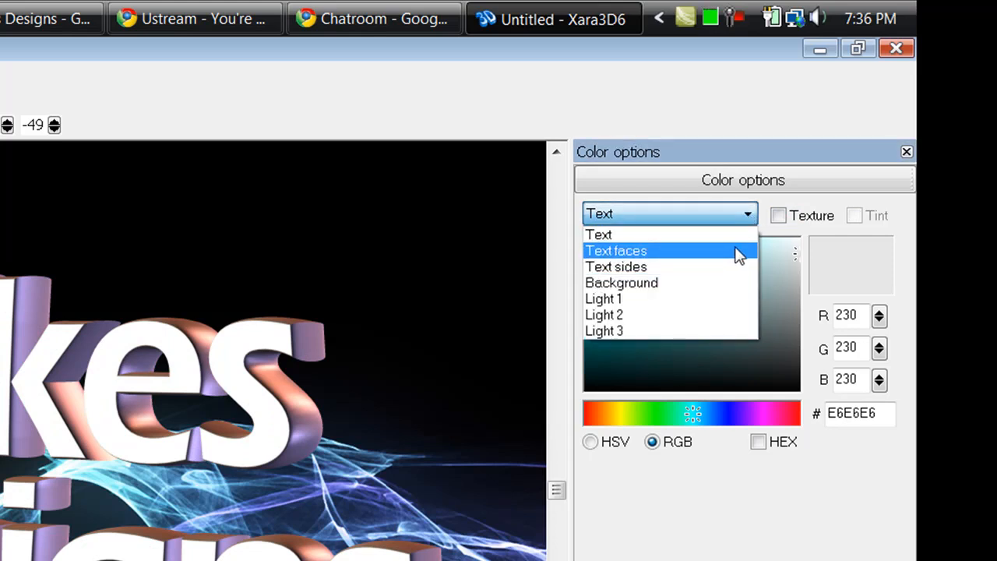
click(615, 267)
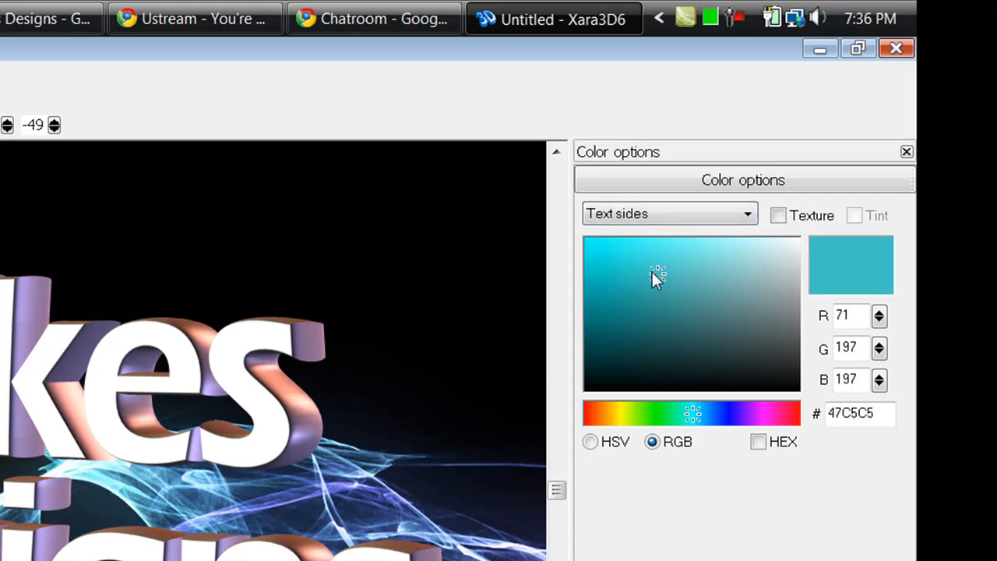
click(594, 228)
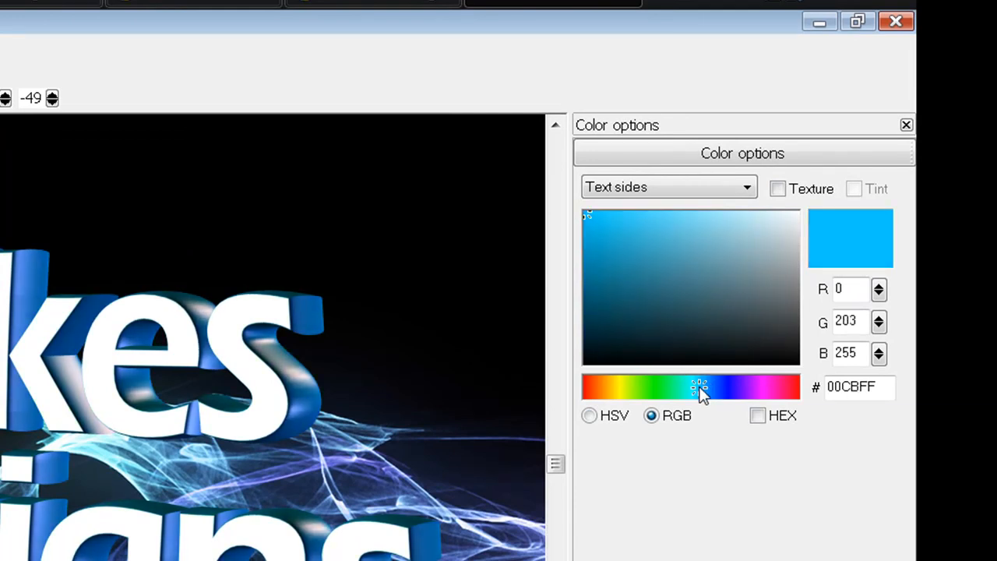
mouse_move(700, 372)
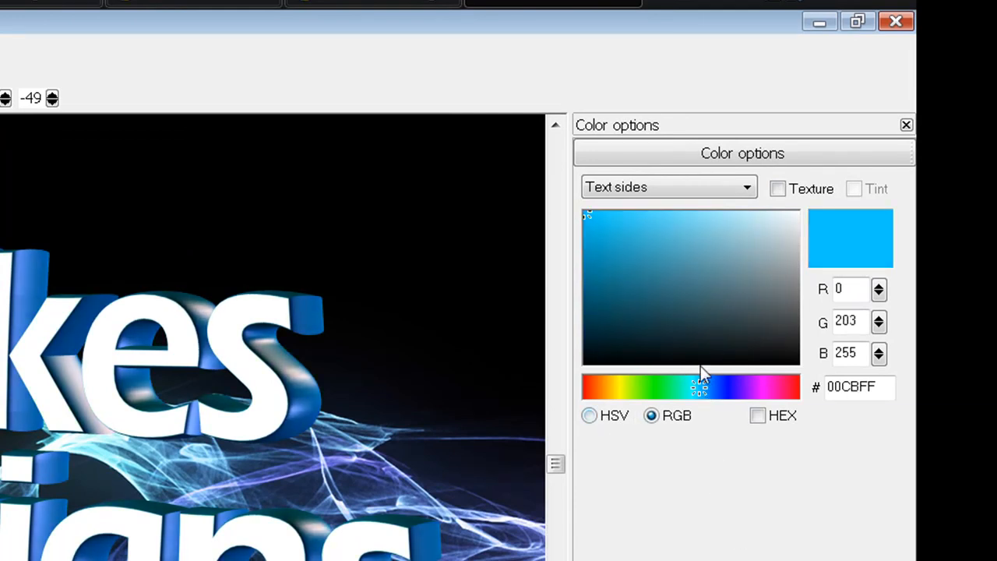
click(776, 188)
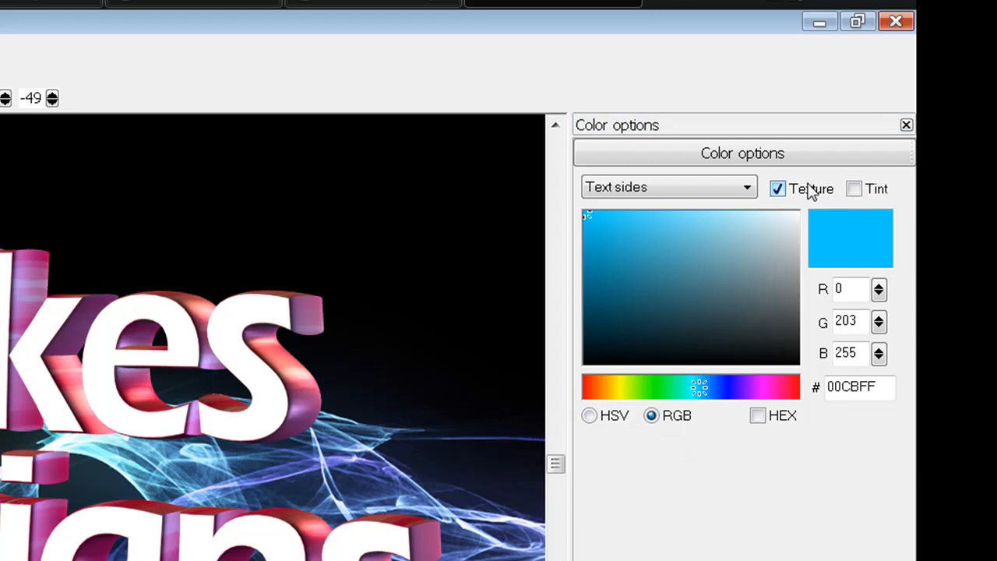
- Switch to the text faces and turn their texture back on
click(668, 187)
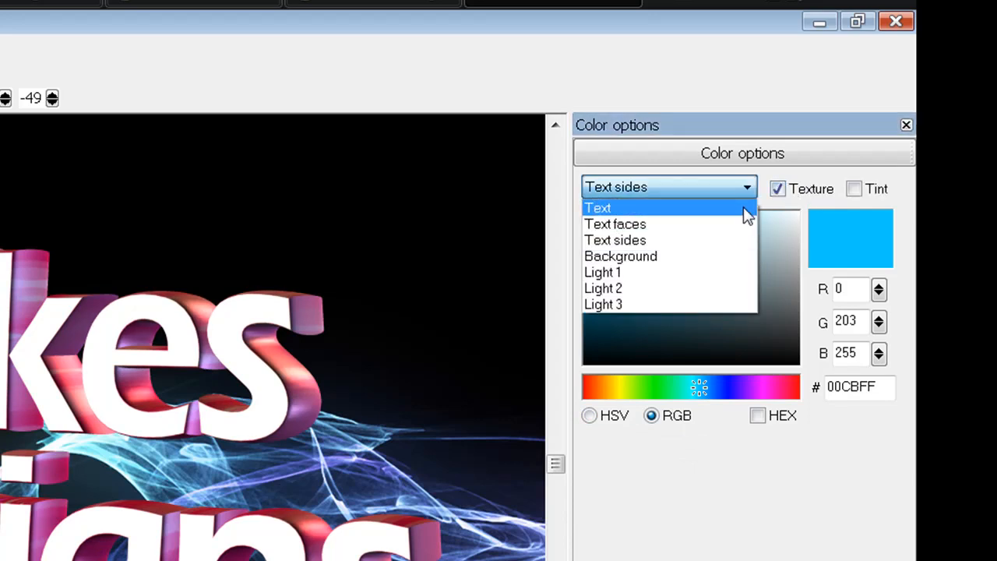
click(614, 223)
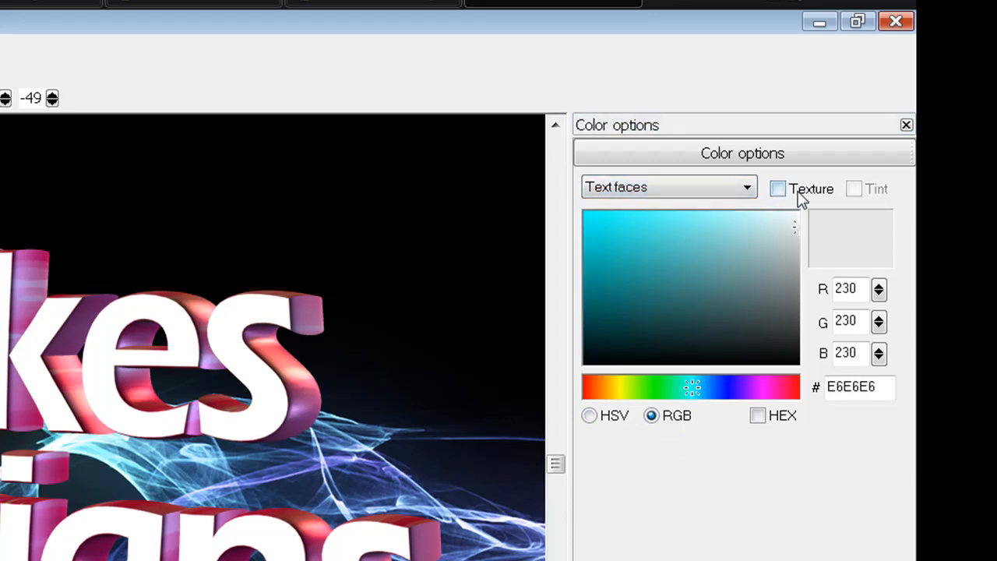
click(777, 189)
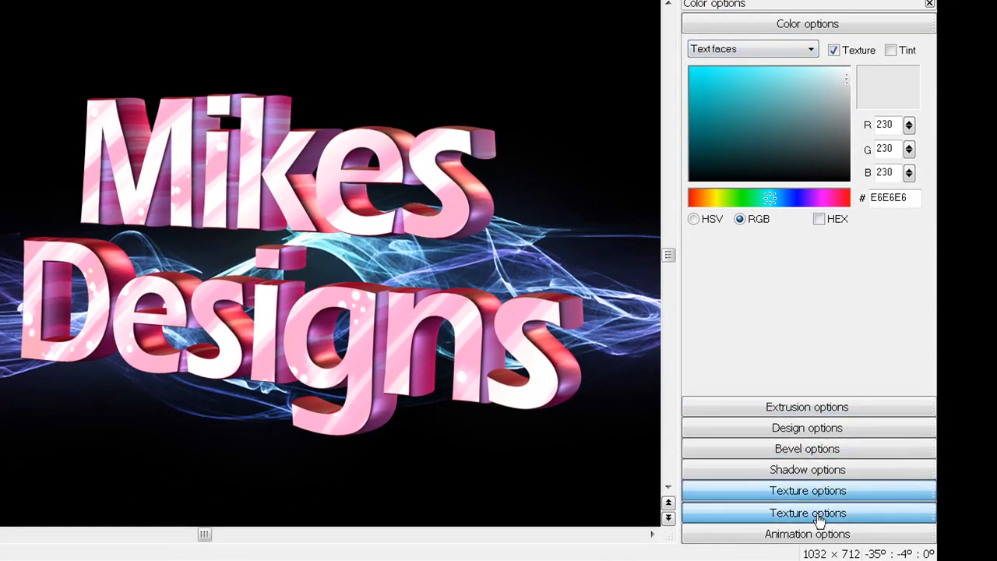
- Load the icy blue swirl image 9702 as the text-face texture
click(806, 512)
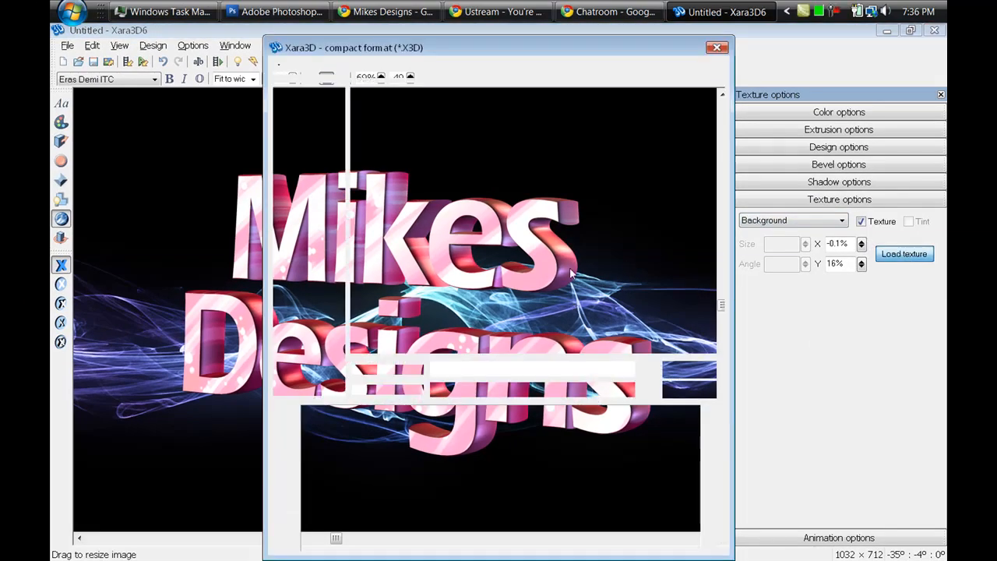
click(903, 254)
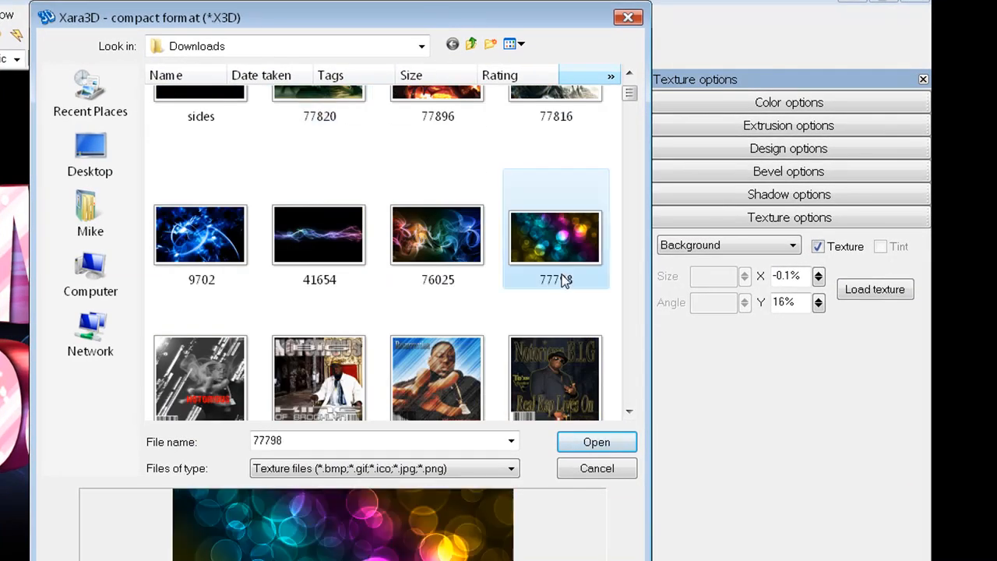
click(200, 234)
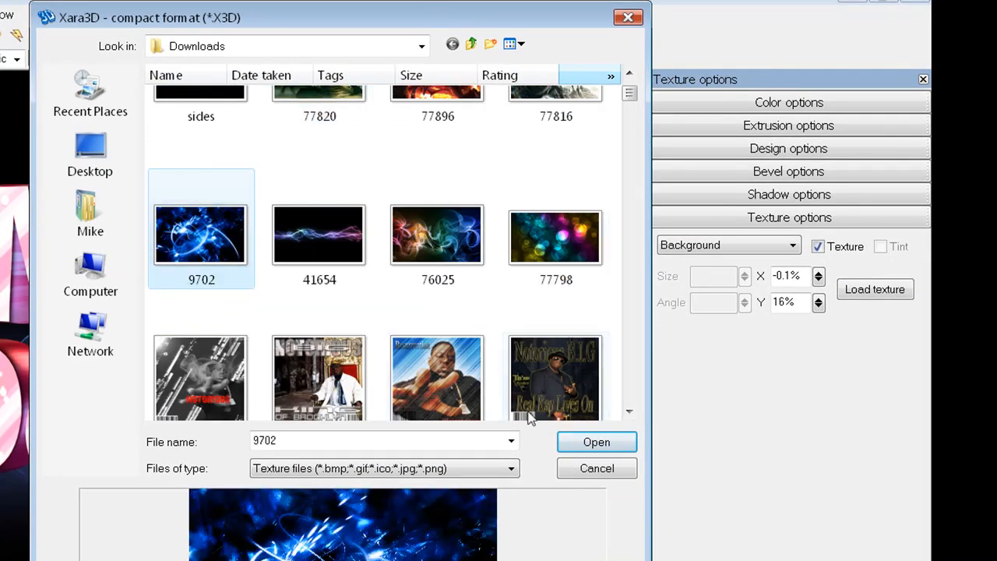
click(596, 442)
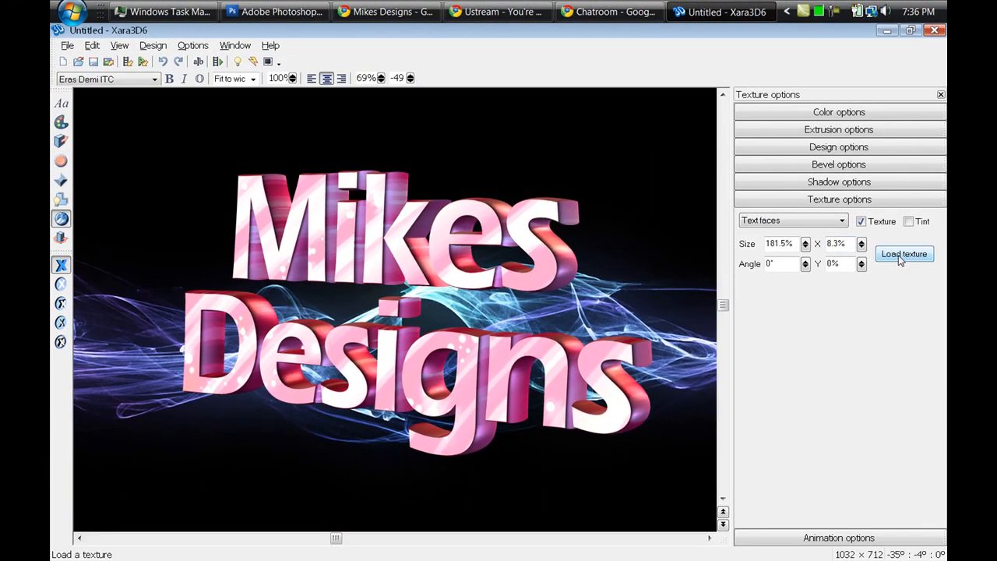
click(904, 254)
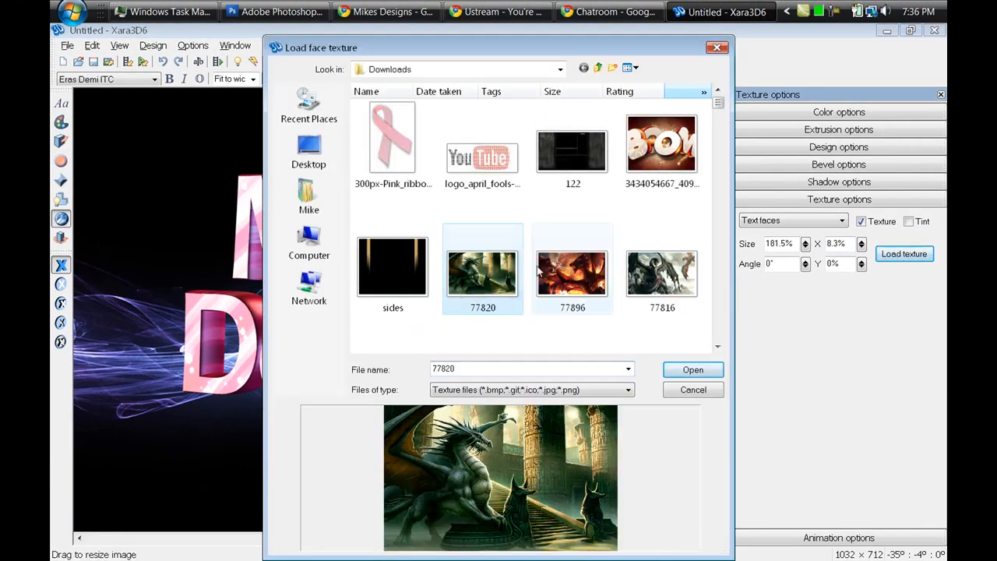
click(393, 210)
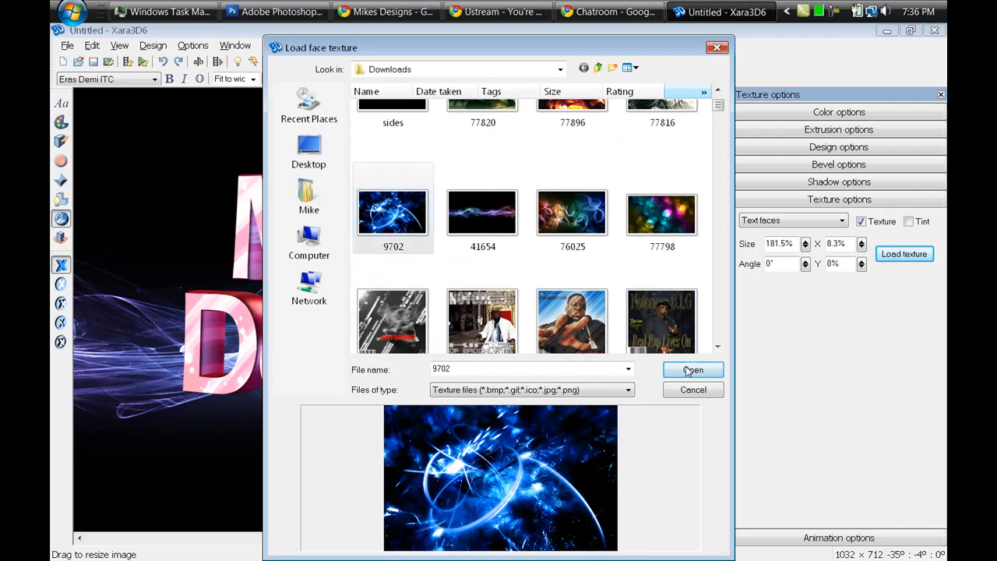
click(692, 369)
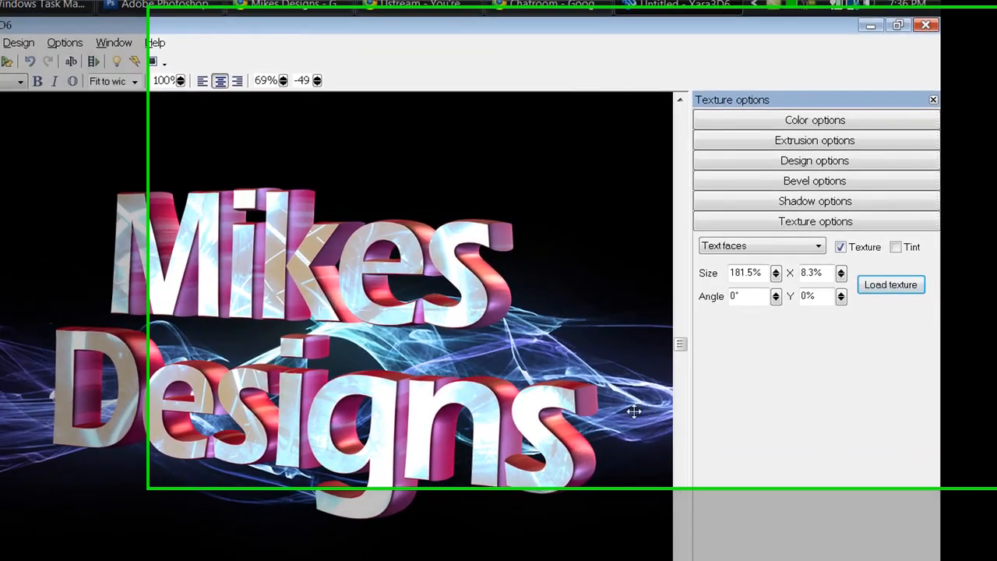
- Turn texture off and select the letter sides for solid bright blue 00CBFF
click(814, 120)
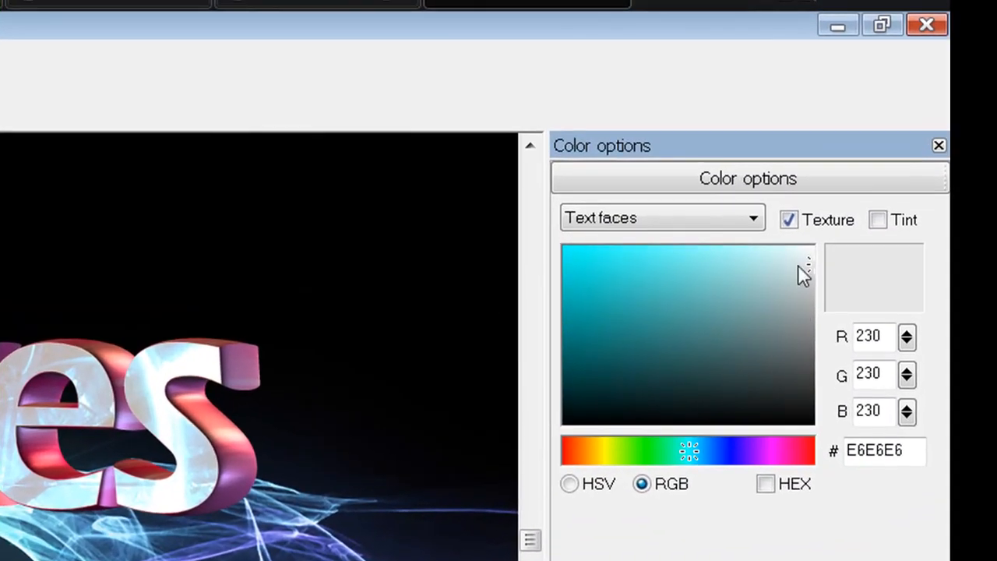
click(788, 219)
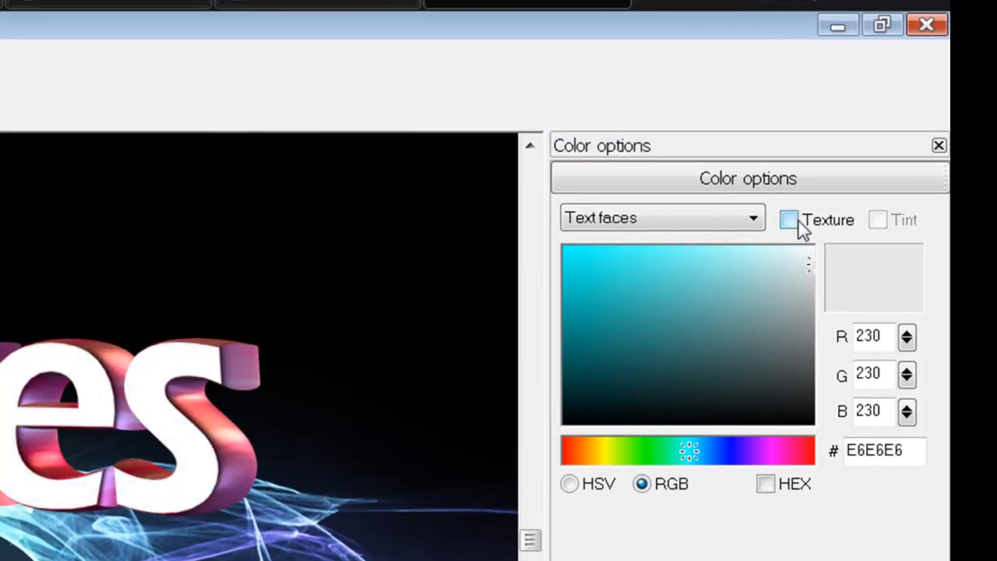
click(662, 218)
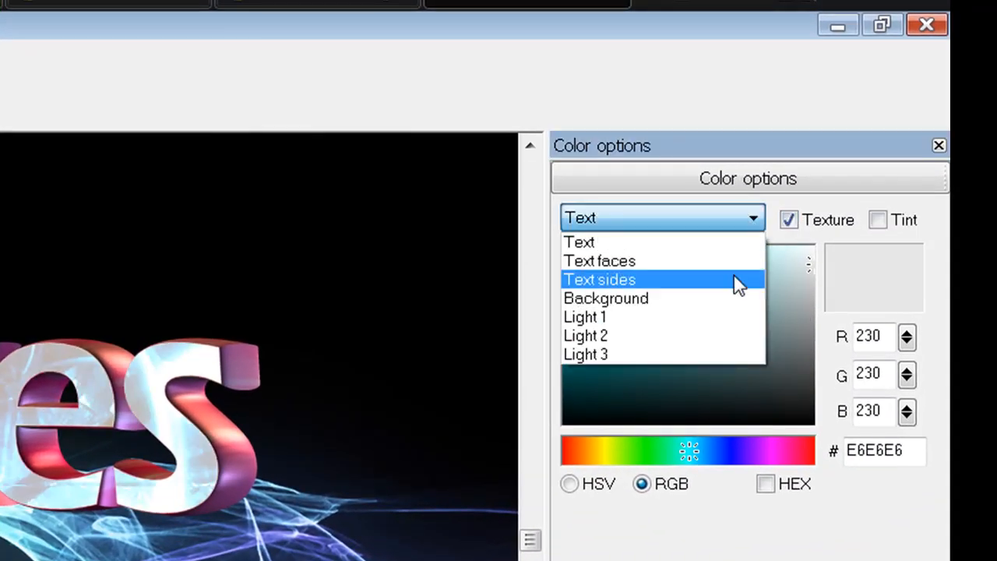
click(598, 278)
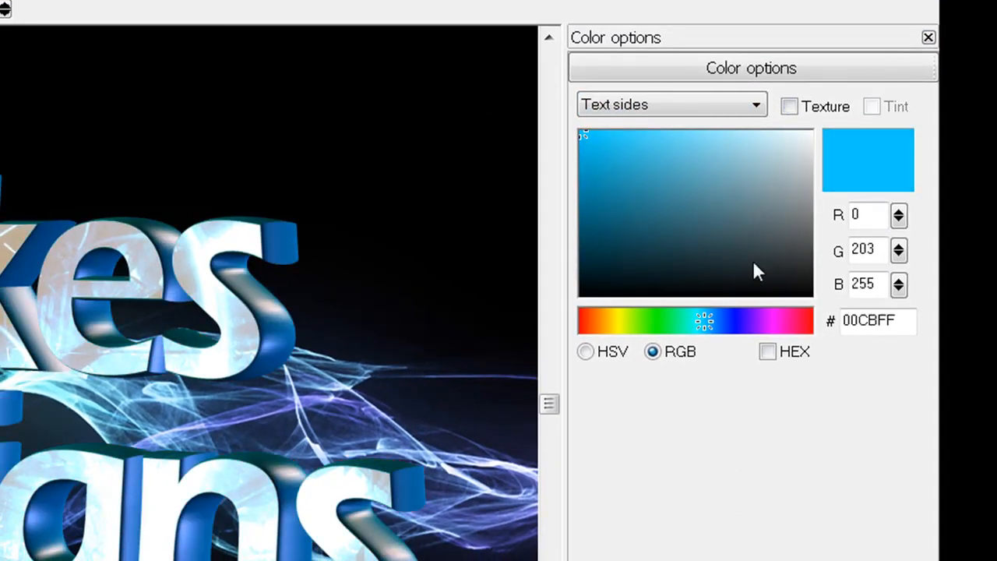
mouse_move(498, 427)
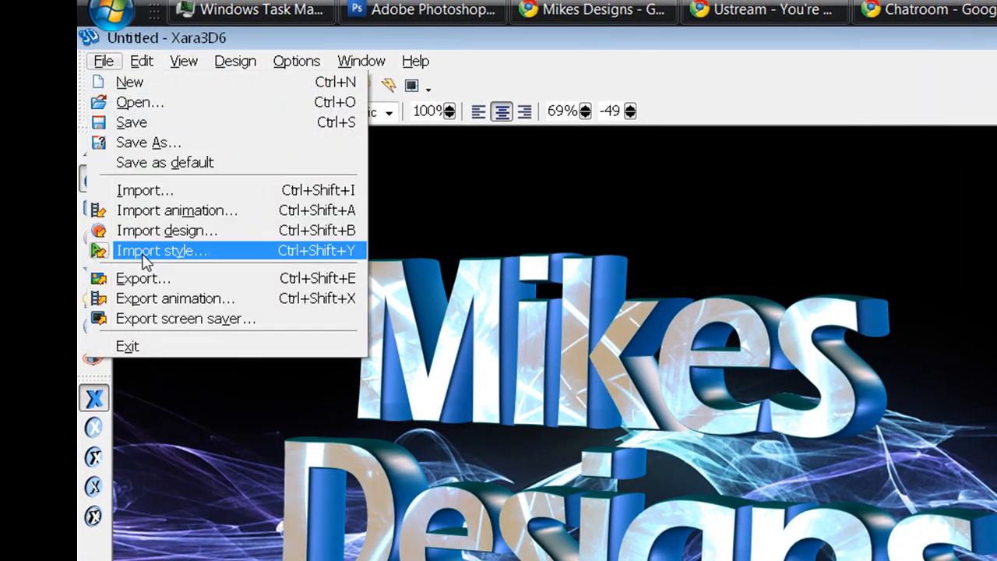
mouse_move(142, 277)
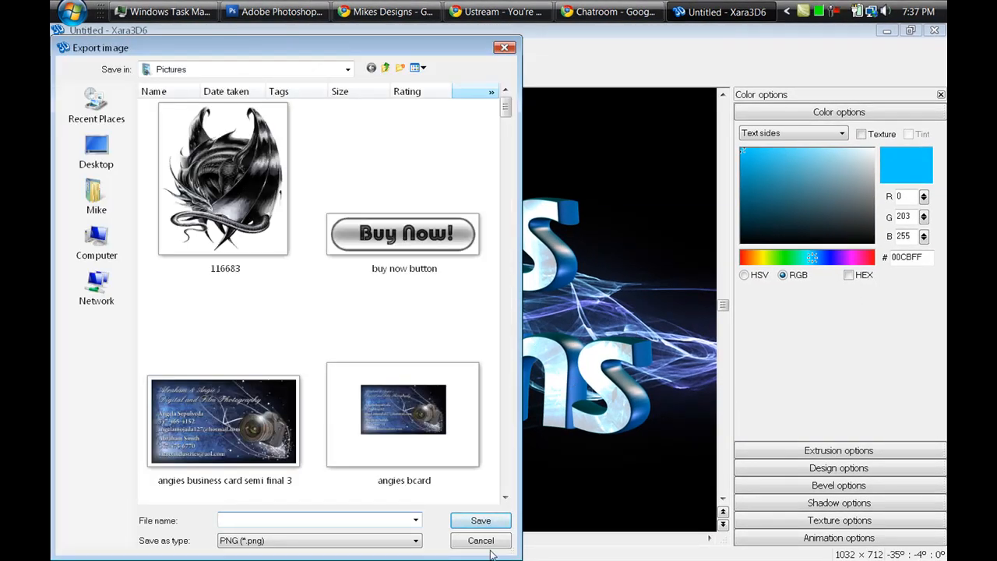
- Choose JPEG format, name the file 'MikesDesigns 3D', and save
click(414, 539)
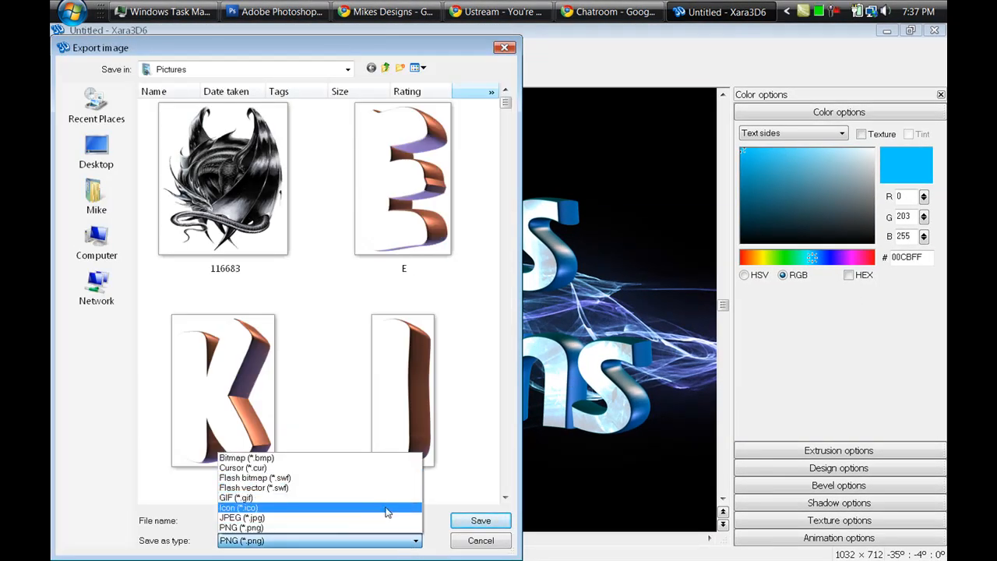
click(241, 517)
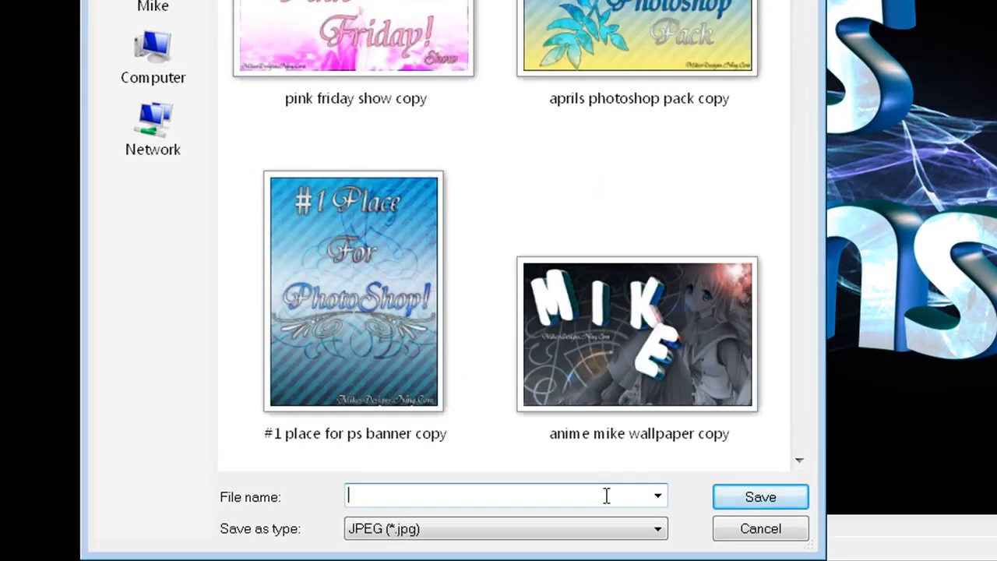
text(Mikes)
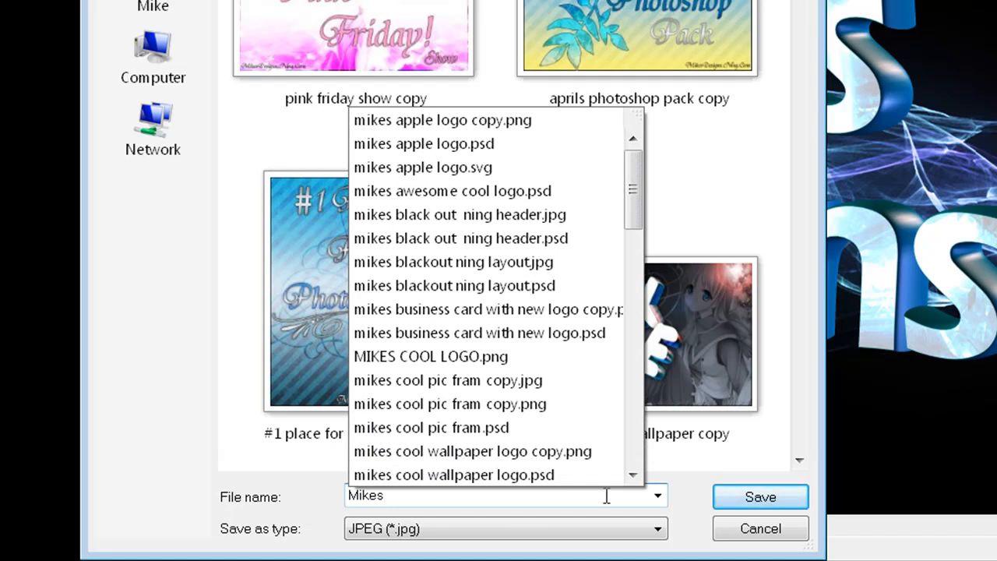
text(Designs)
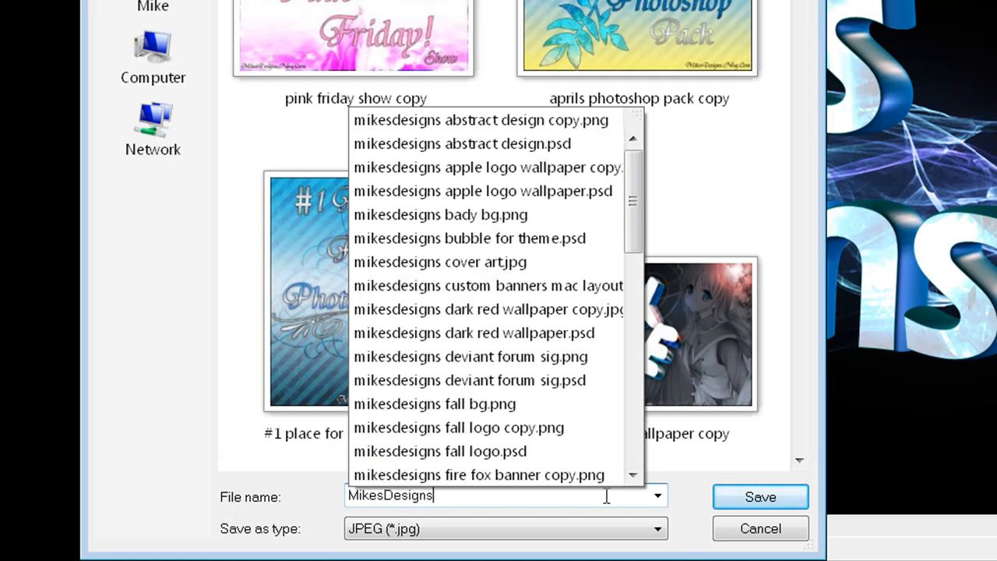
text(3D)
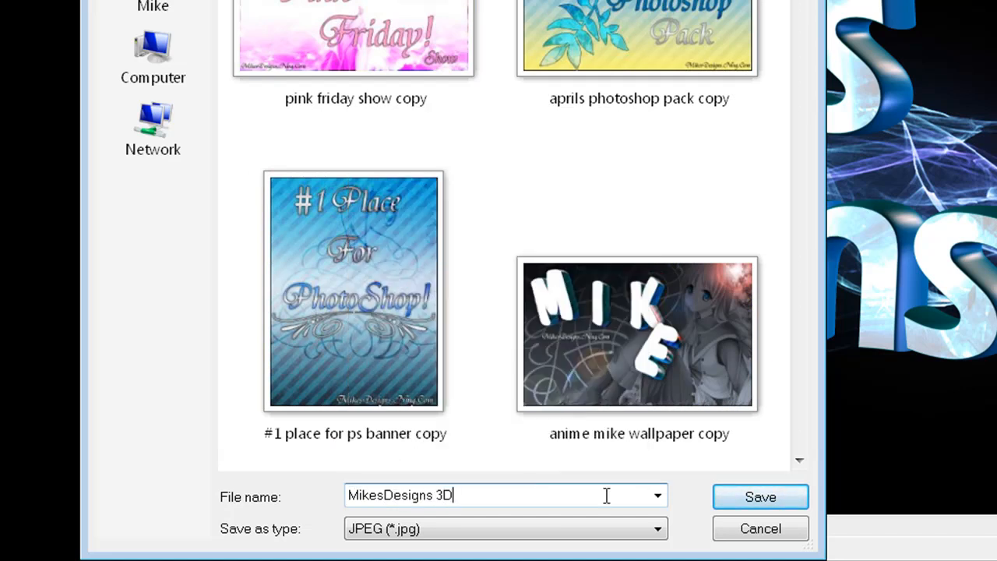
mouse_move(692, 502)
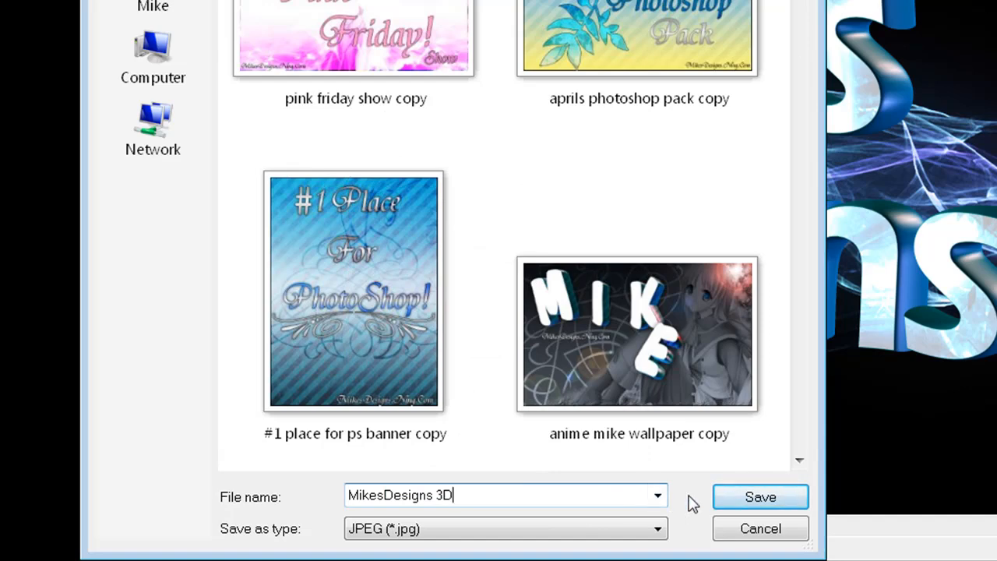
mouse_move(760, 497)
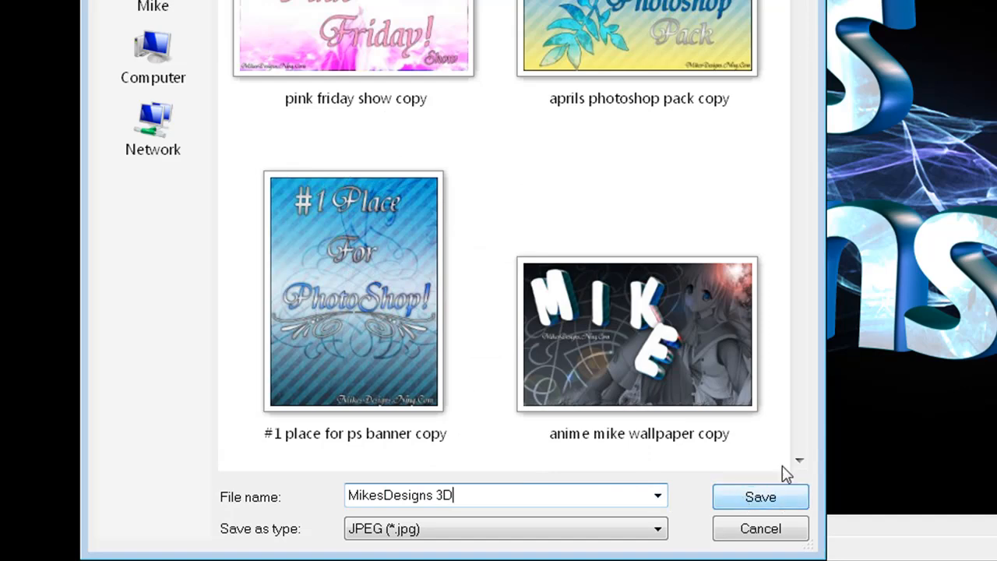
click(760, 497)
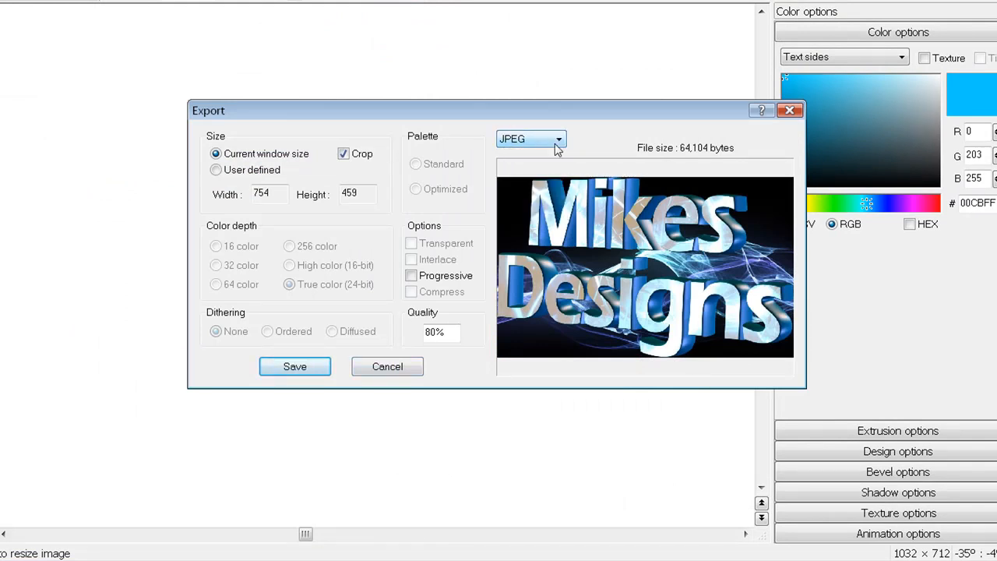
mouse_move(711, 264)
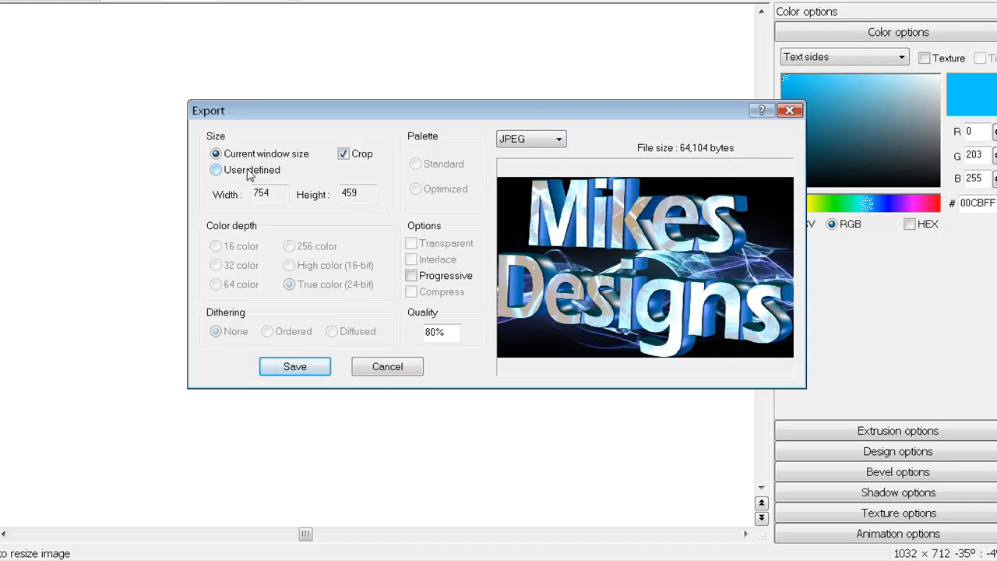
- Export the design as a user-defined 1440×900 JPEG
click(215, 170)
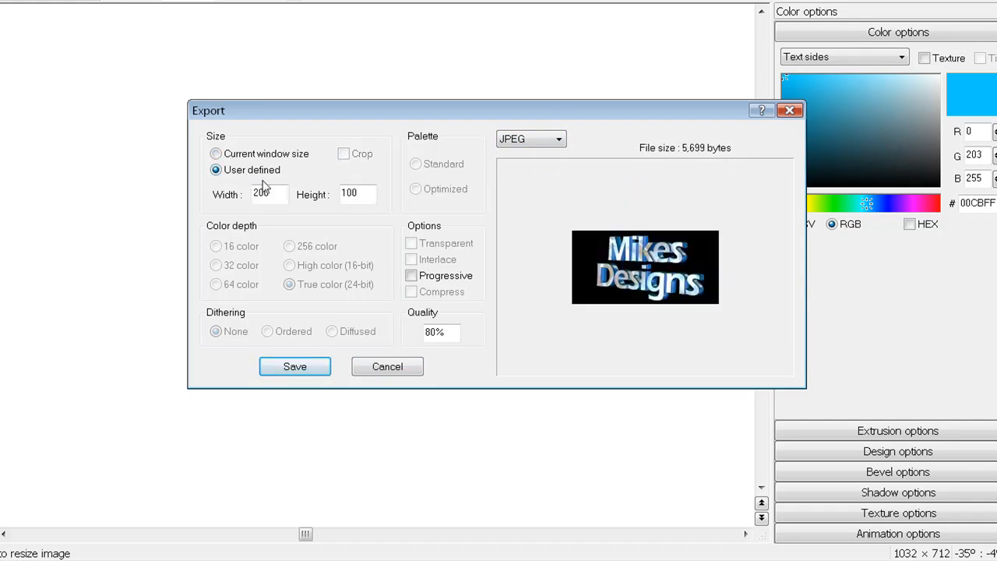
click(269, 194)
text(1440)
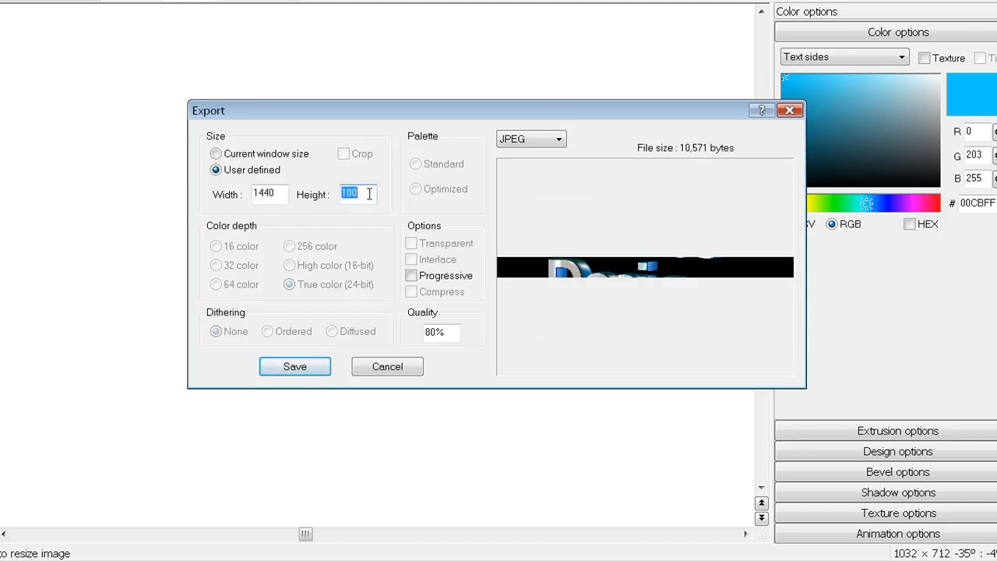
text(900)
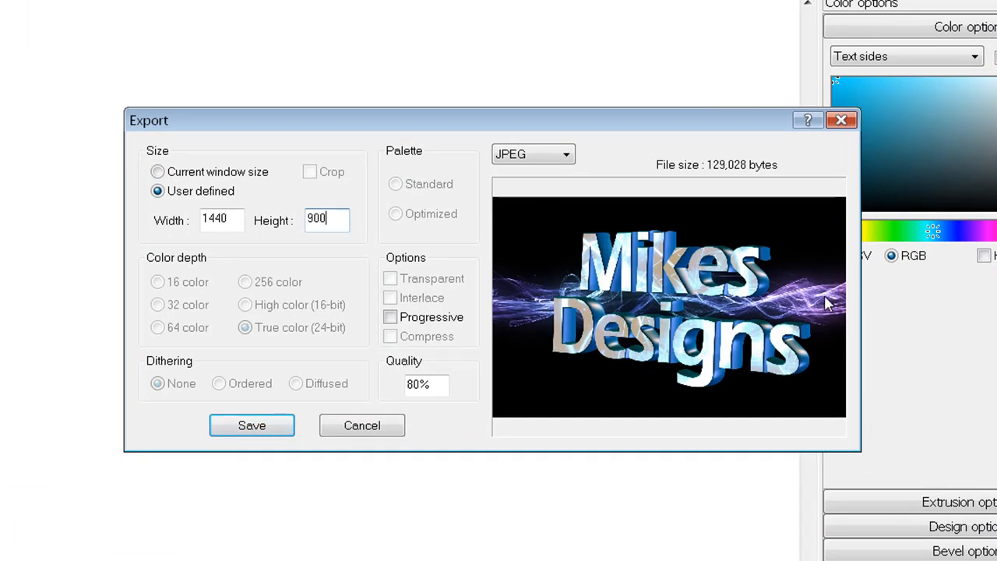
mouse_move(701, 294)
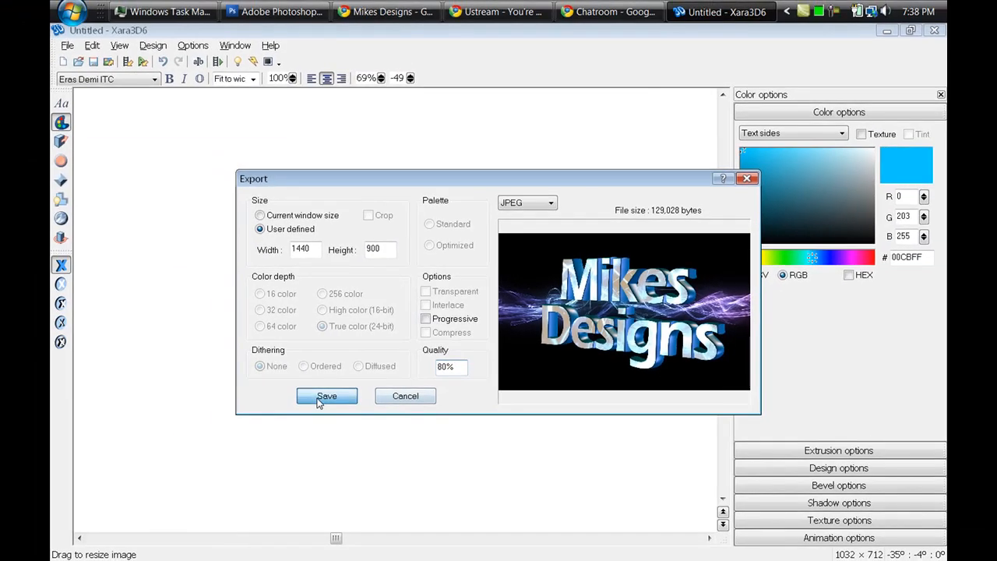
click(72, 12)
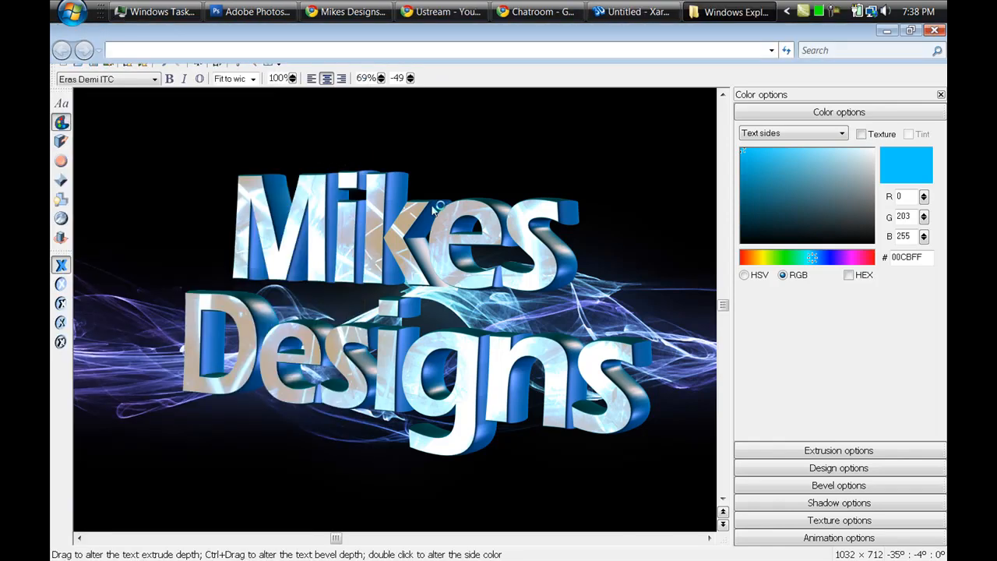
- Set the MikesDesigns 3D image in Pictures as the desktop background
click(729, 12)
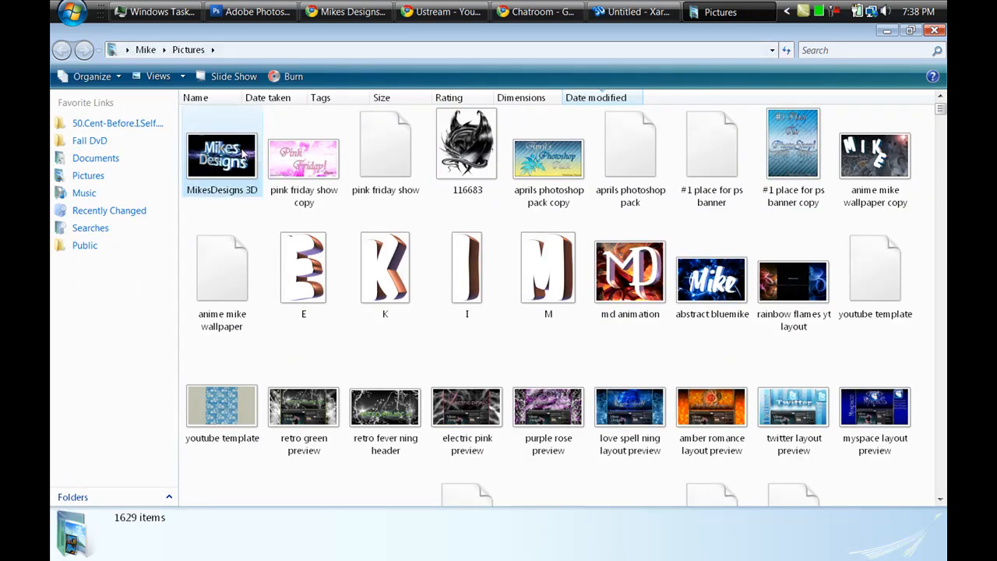
right_click(222, 155)
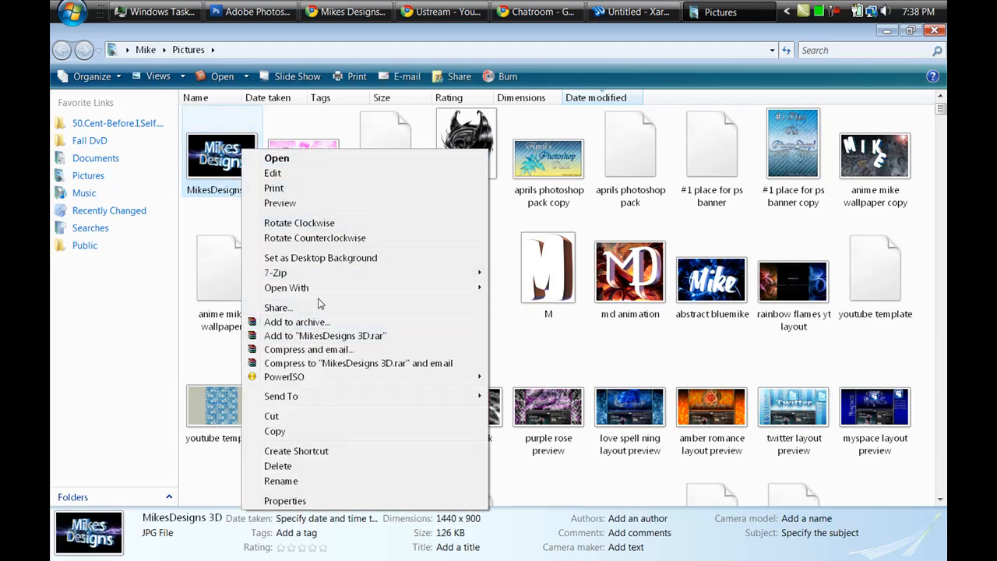
click(576, 199)
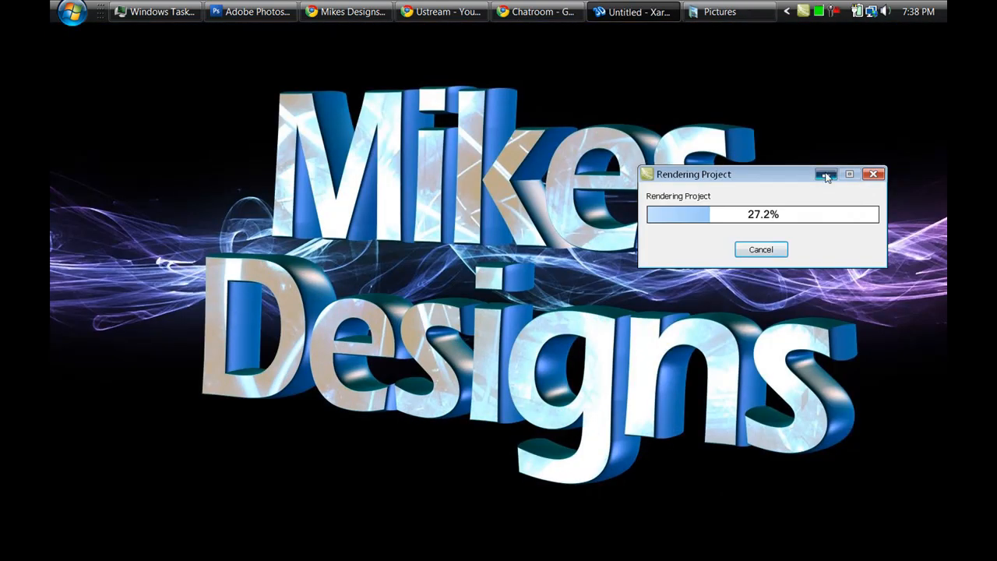
- Minimize the Rendering Project window to reveal the Mikes Designs wallpaper
click(825, 174)
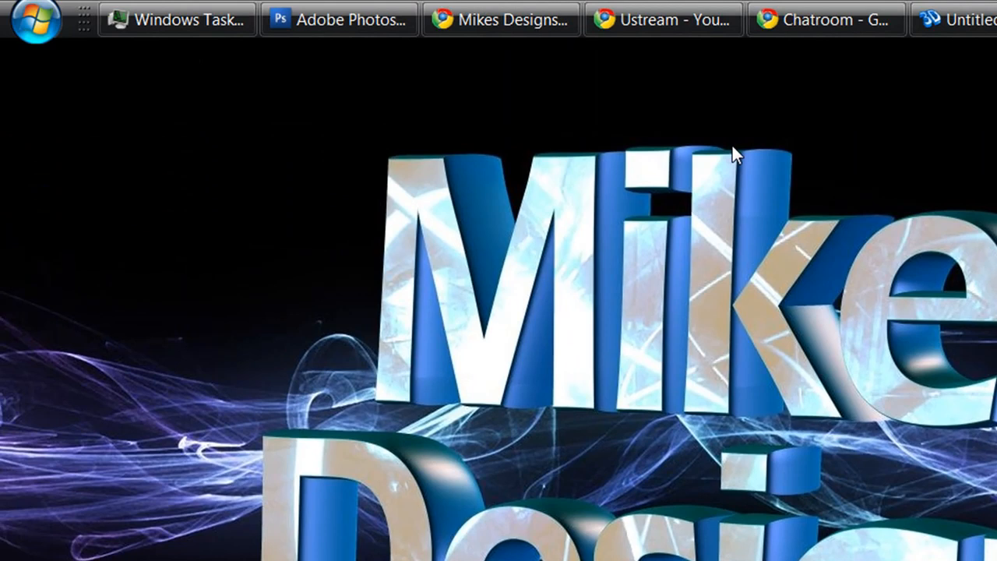
mouse_move(839, 288)
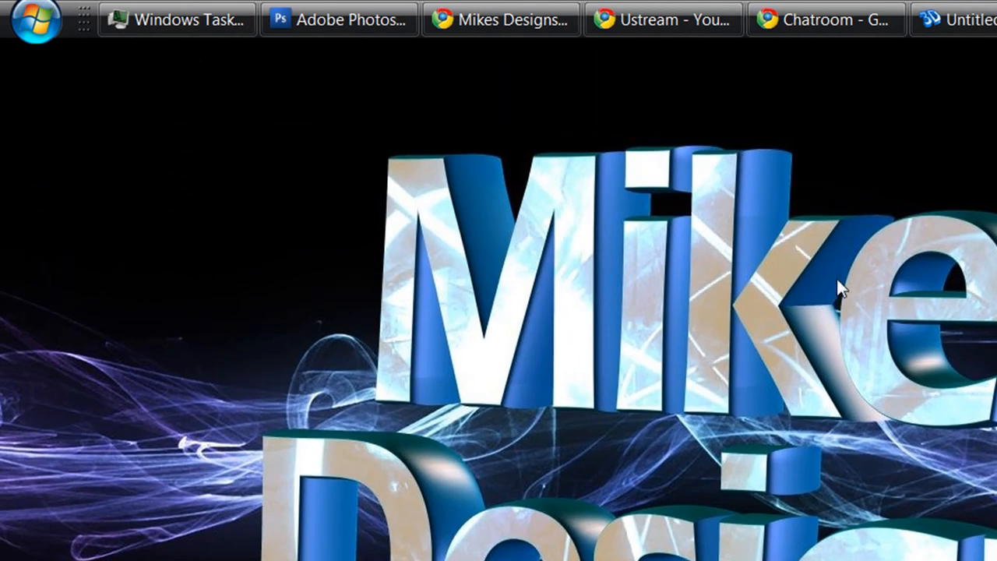